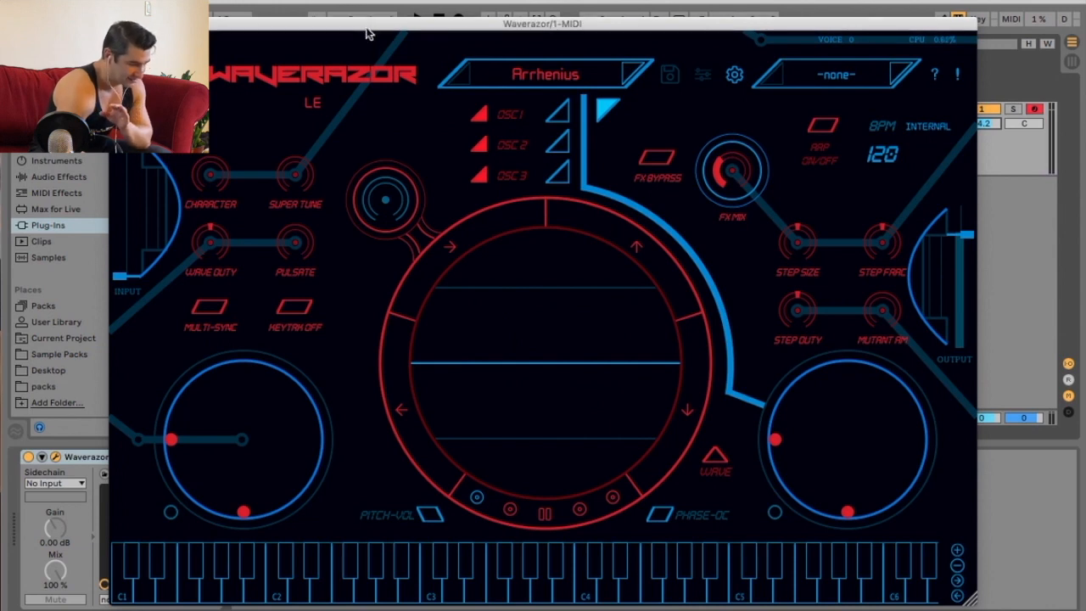
{"action": "mouse_move", "coordinate": [435, 146]}
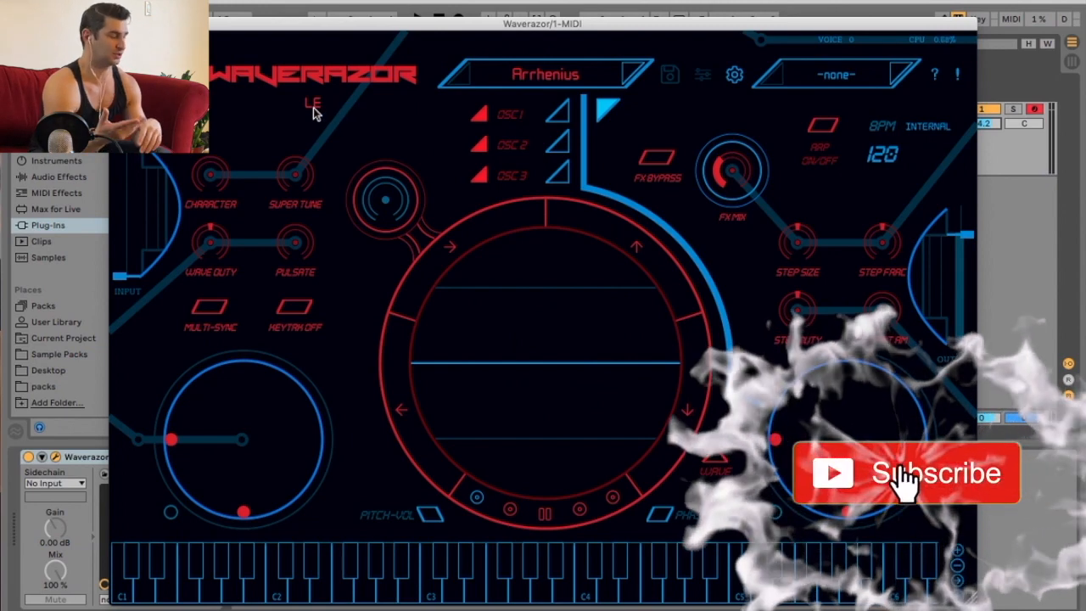
Step: Show oscillator 1's waveform editor and make its first segment a triangle
{"action": "left_click", "coordinate": [906, 473]}
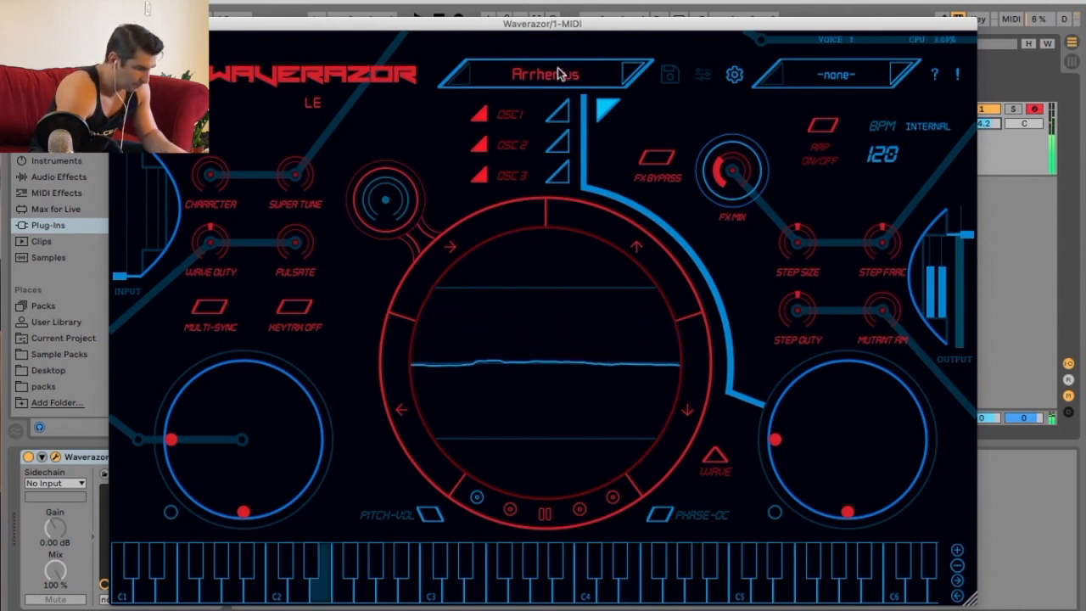
{"action": "left_click", "coordinate": [544, 74]}
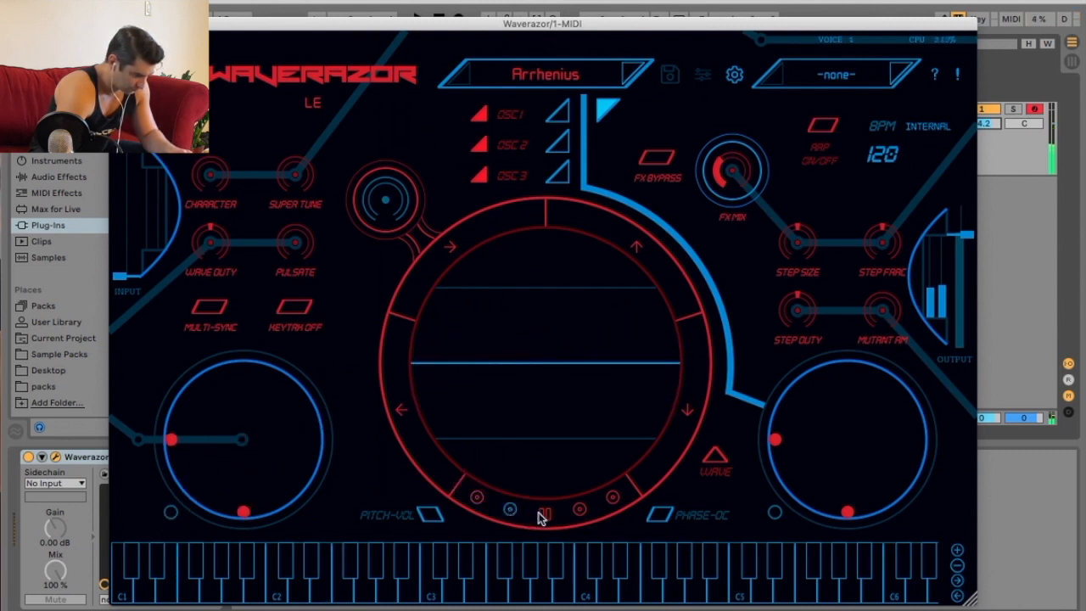
{"action": "left_click", "coordinate": [475, 497]}
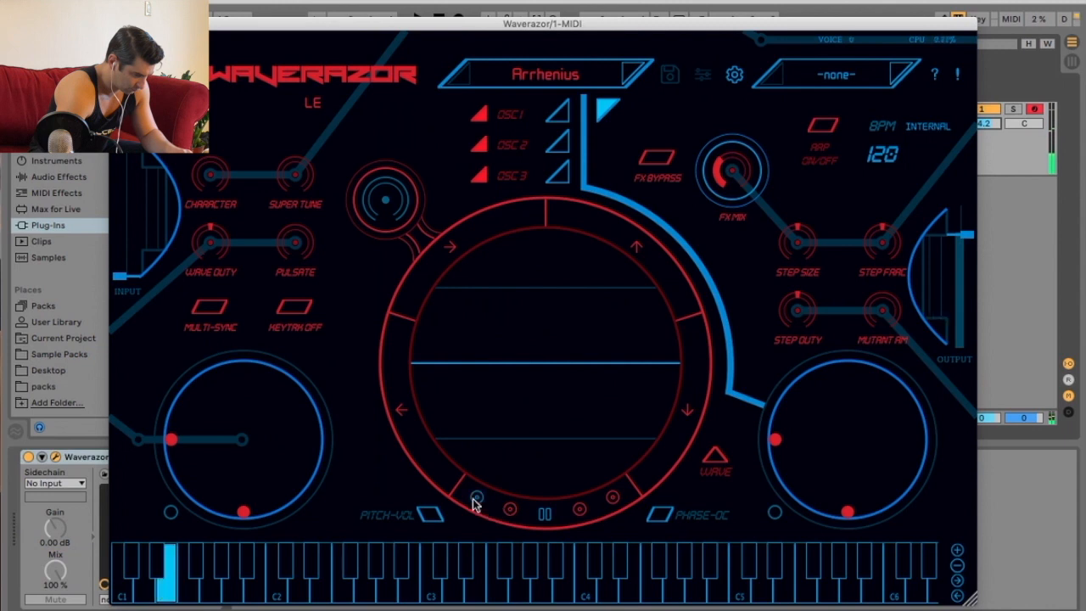
{"action": "left_click", "coordinate": [715, 458]}
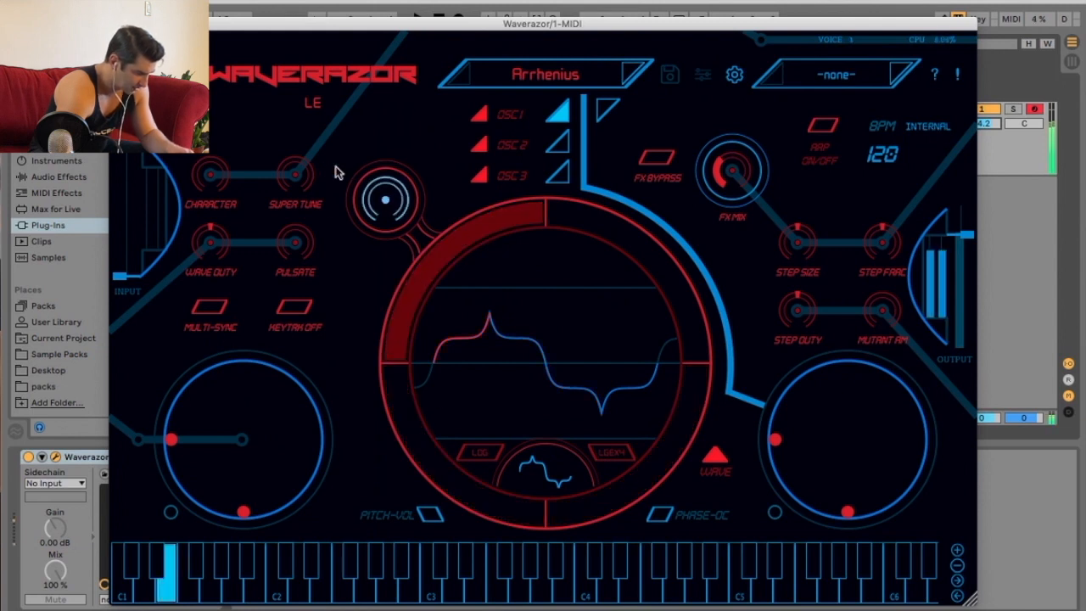
{"action": "left_click", "coordinate": [479, 451]}
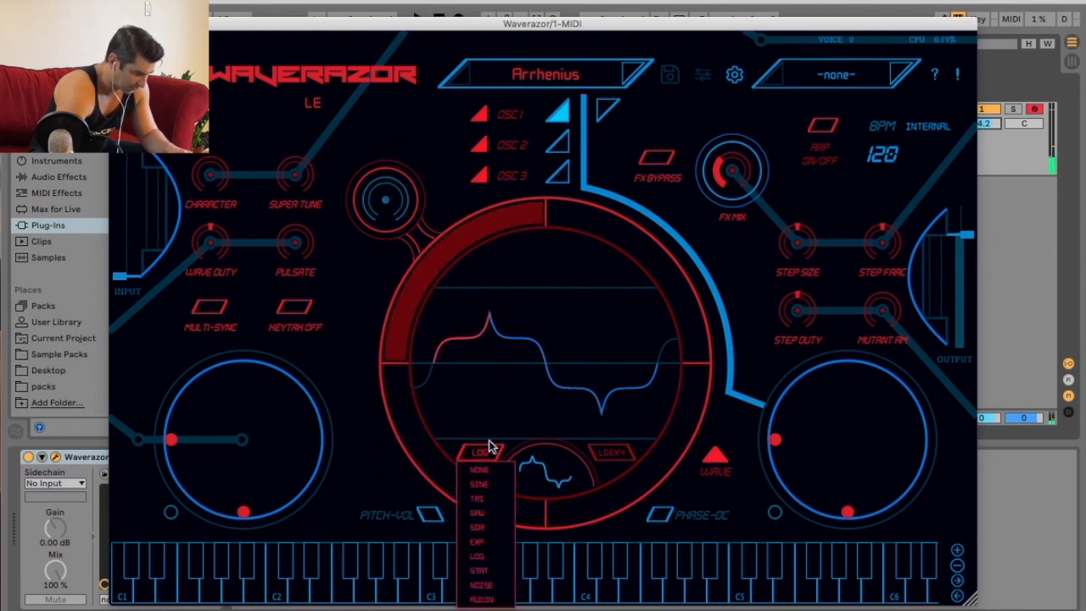
{"action": "left_click", "coordinate": [476, 497]}
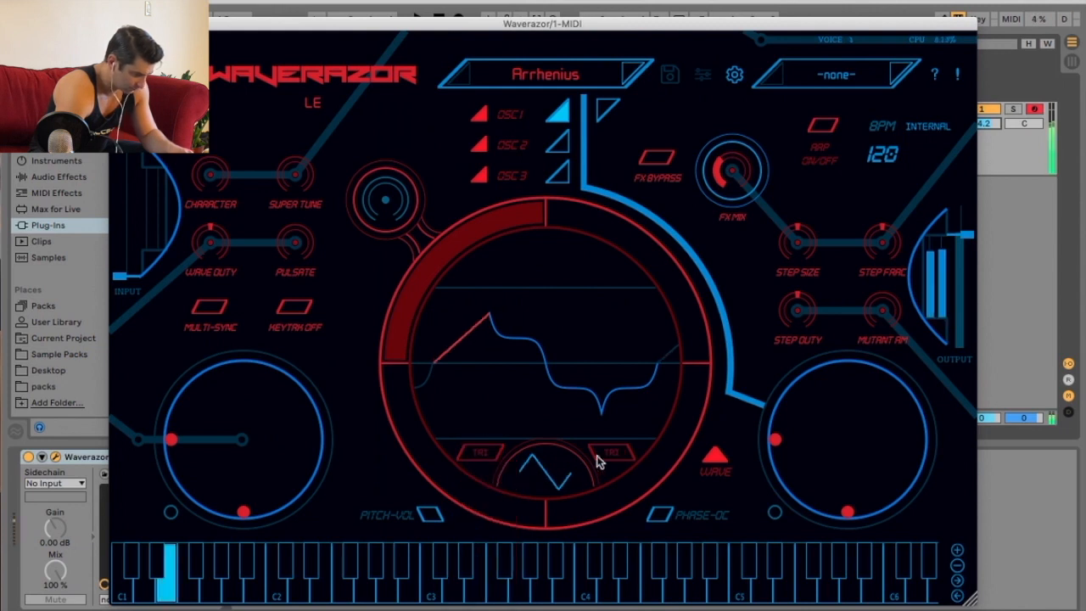
Step: Replace the noise segment with a triangle and switch oscillators 2 and 3 back on
{"action": "left_click", "coordinate": [611, 452]}
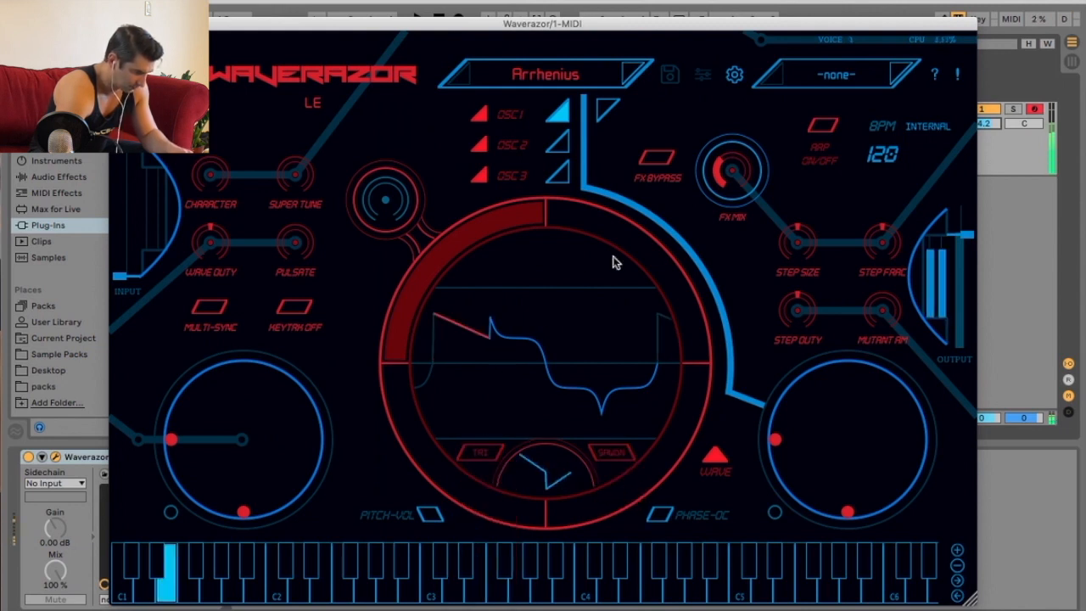
{"action": "left_click", "coordinate": [480, 452]}
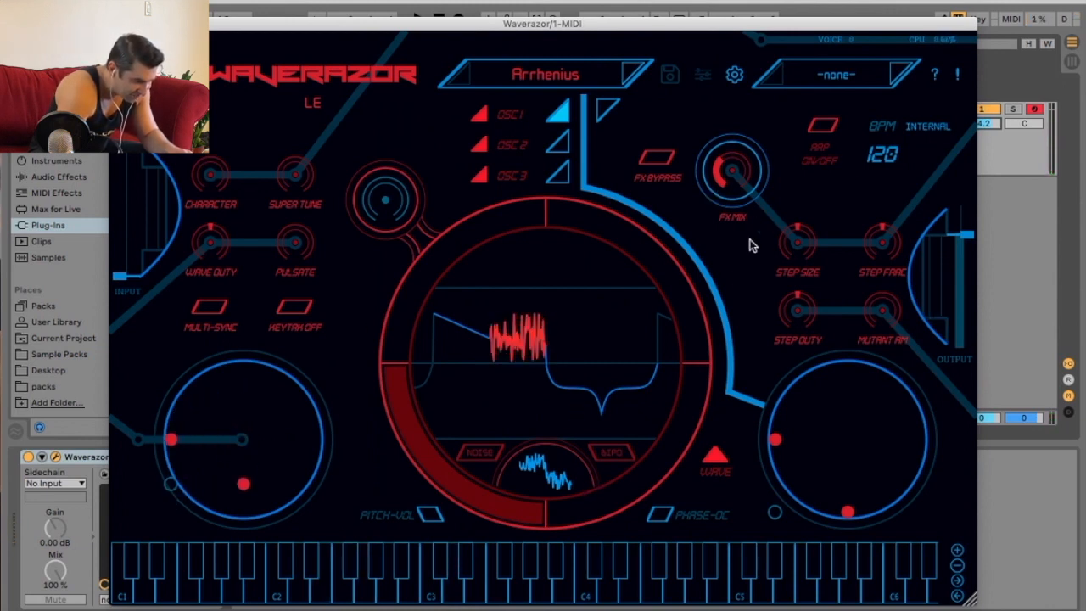
{"action": "mouse_move", "coordinate": [815, 447]}
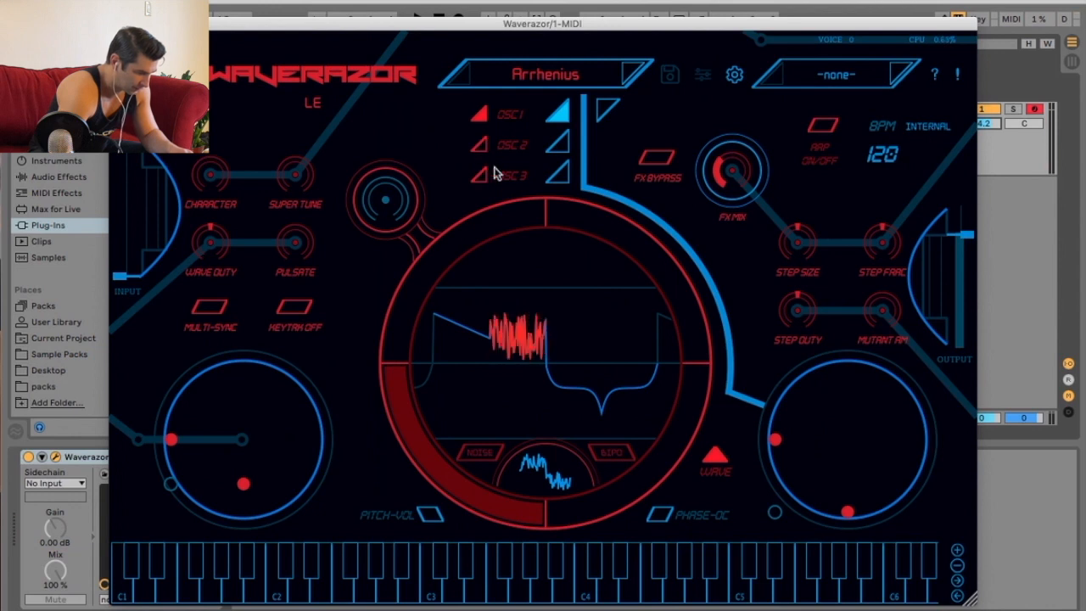
{"action": "left_click", "coordinate": [479, 452]}
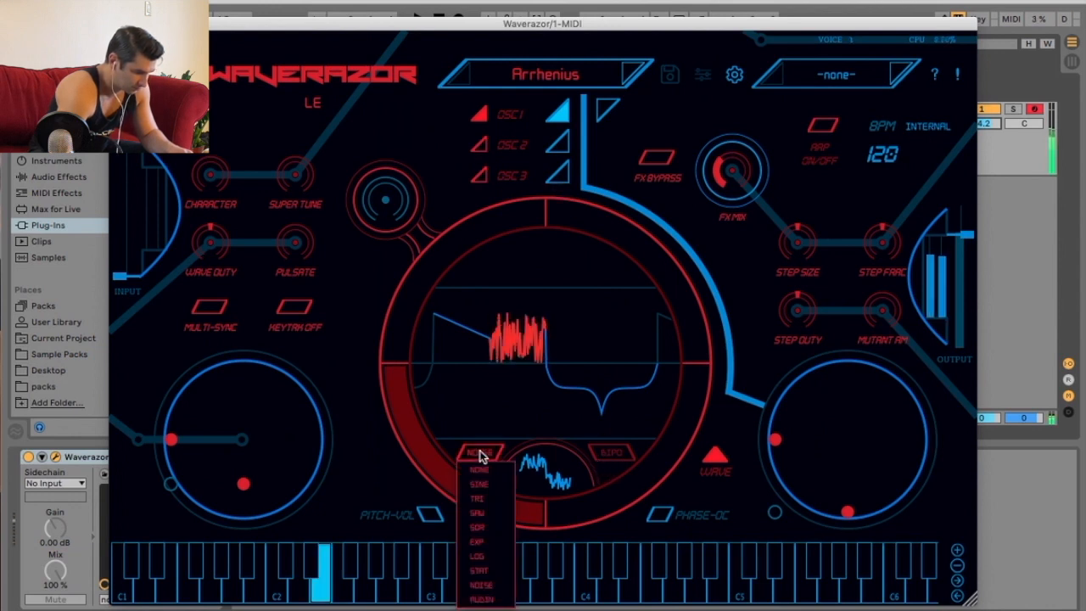
{"action": "left_click", "coordinate": [476, 498]}
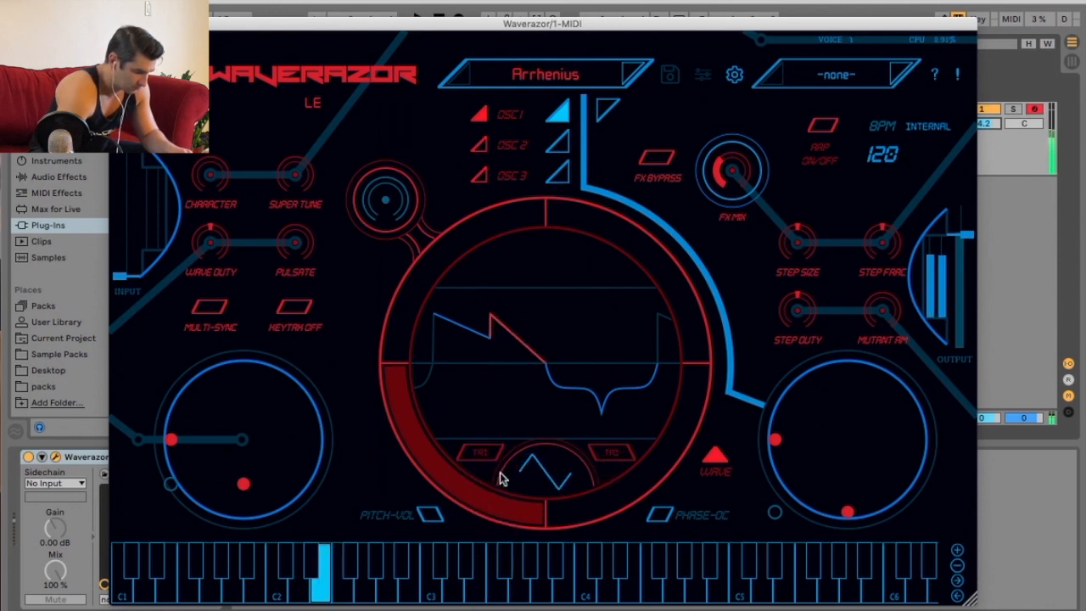
{"action": "left_click", "coordinate": [481, 175]}
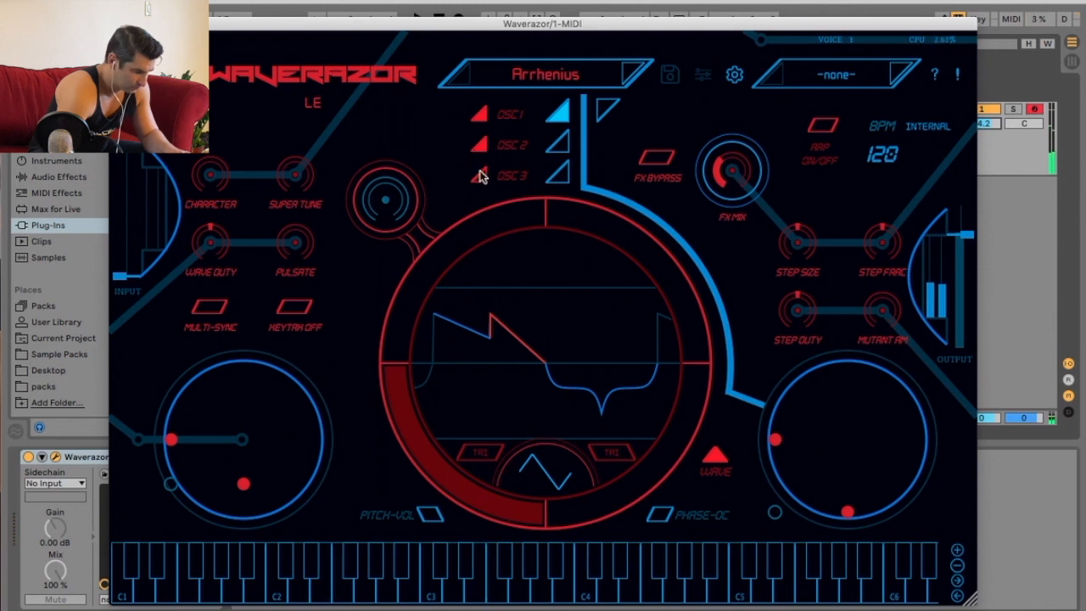
{"action": "left_click", "coordinate": [558, 144]}
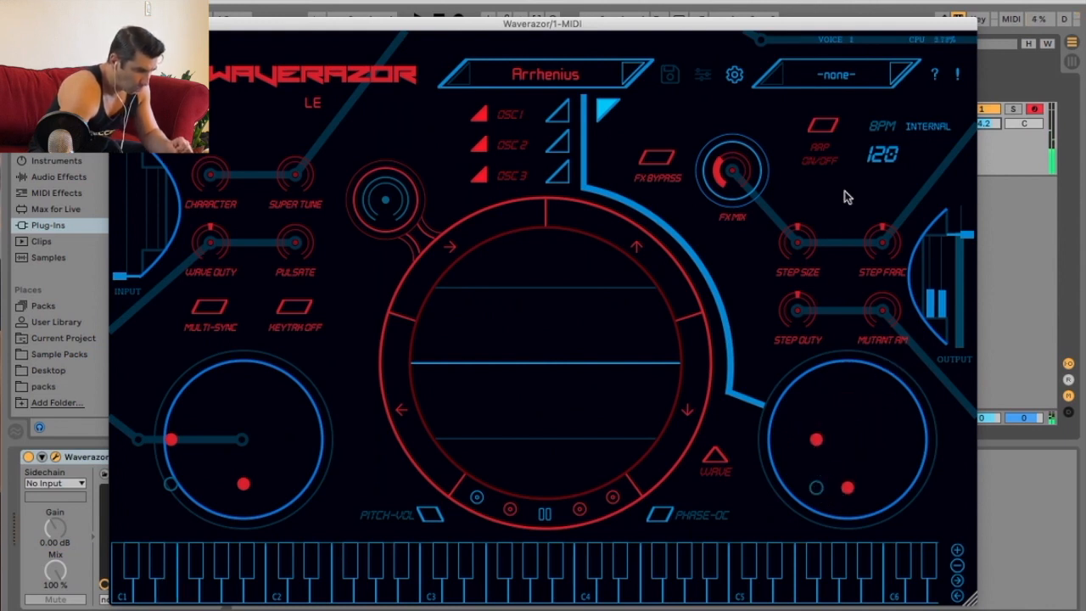
Step: Set the tempo source to External sync
{"action": "left_click", "coordinate": [927, 126]}
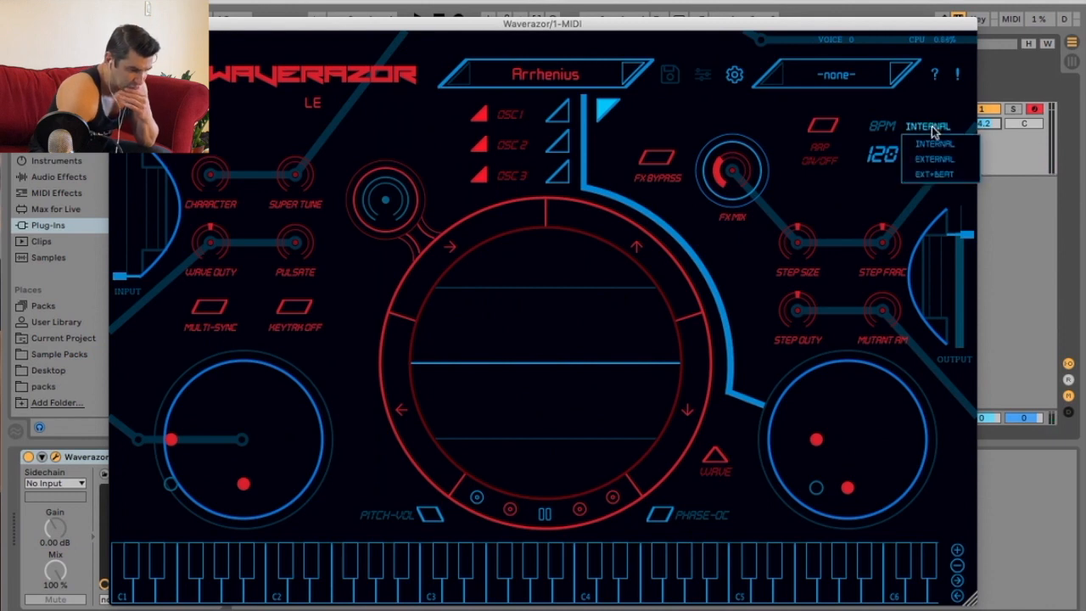
{"action": "left_click", "coordinate": [933, 160]}
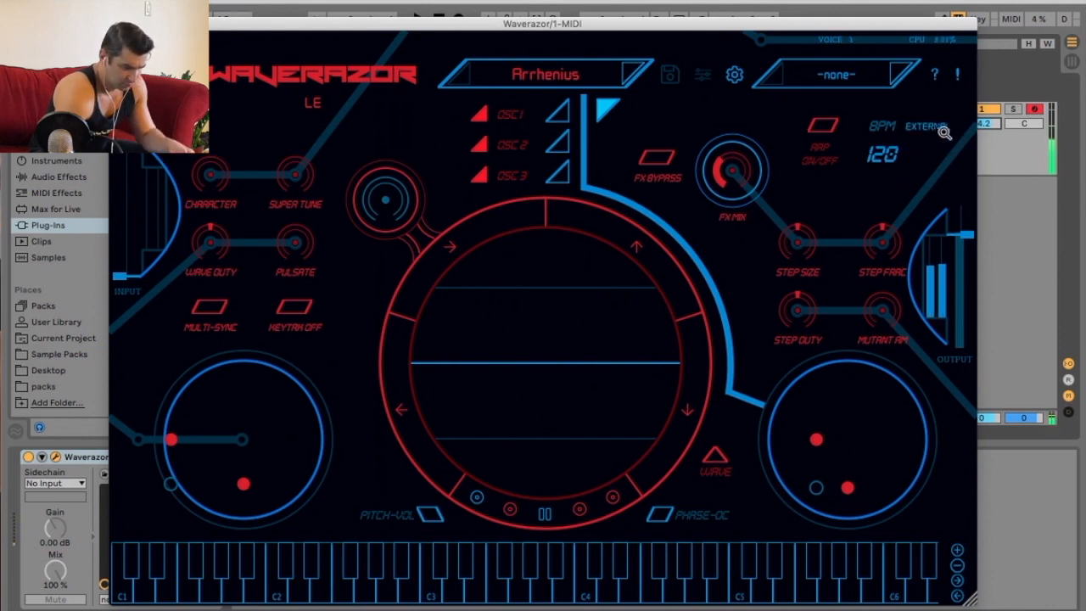
{"action": "left_click", "coordinate": [926, 126]}
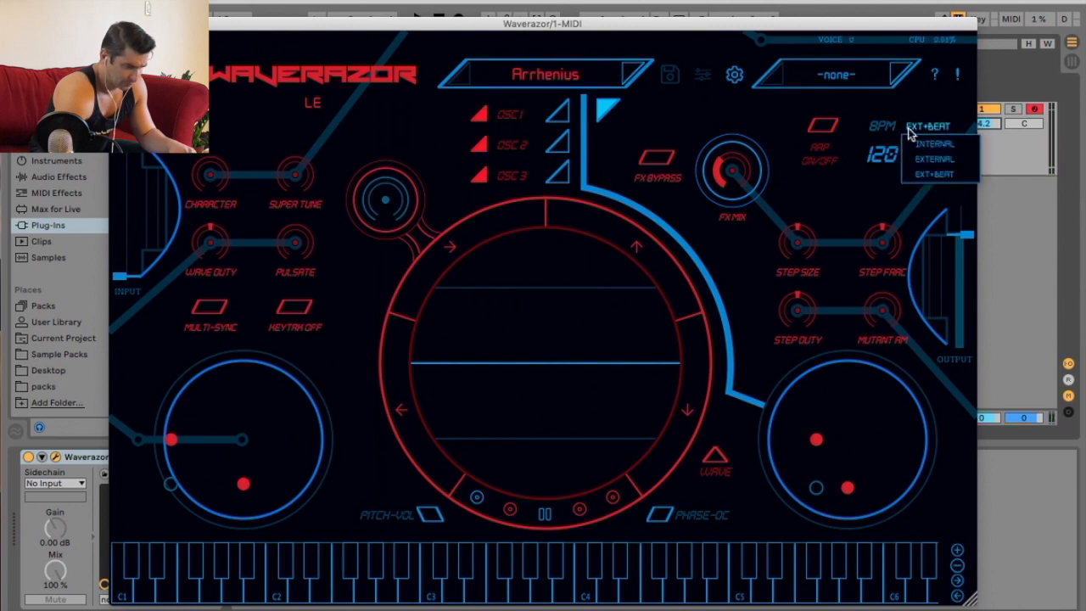
{"action": "left_click", "coordinate": [933, 159]}
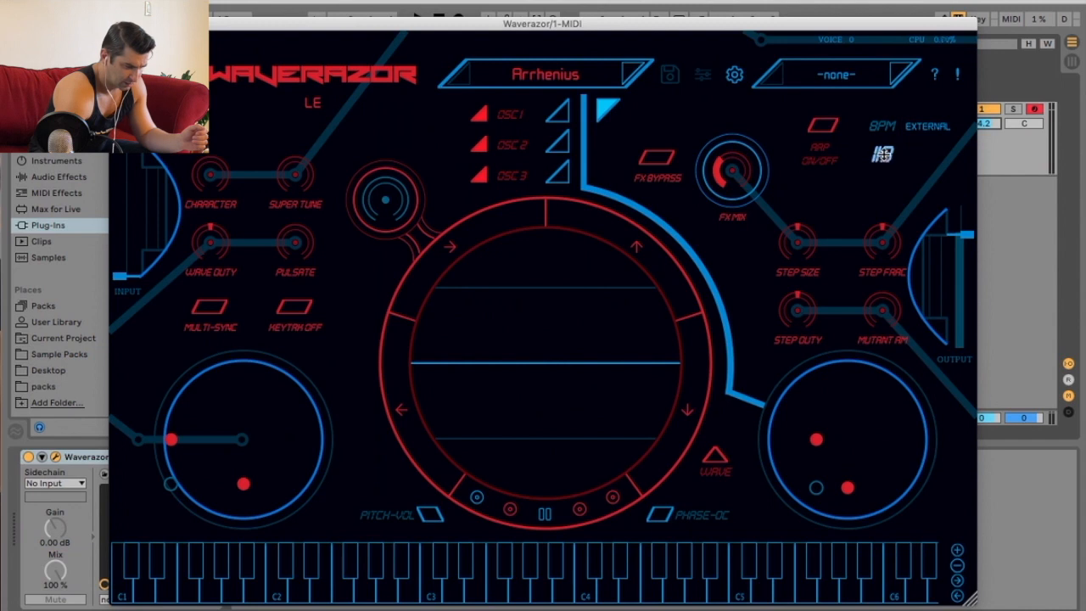
Step: Browse the arpeggiator pattern list, leaving it set to none
{"action": "left_click", "coordinate": [834, 74]}
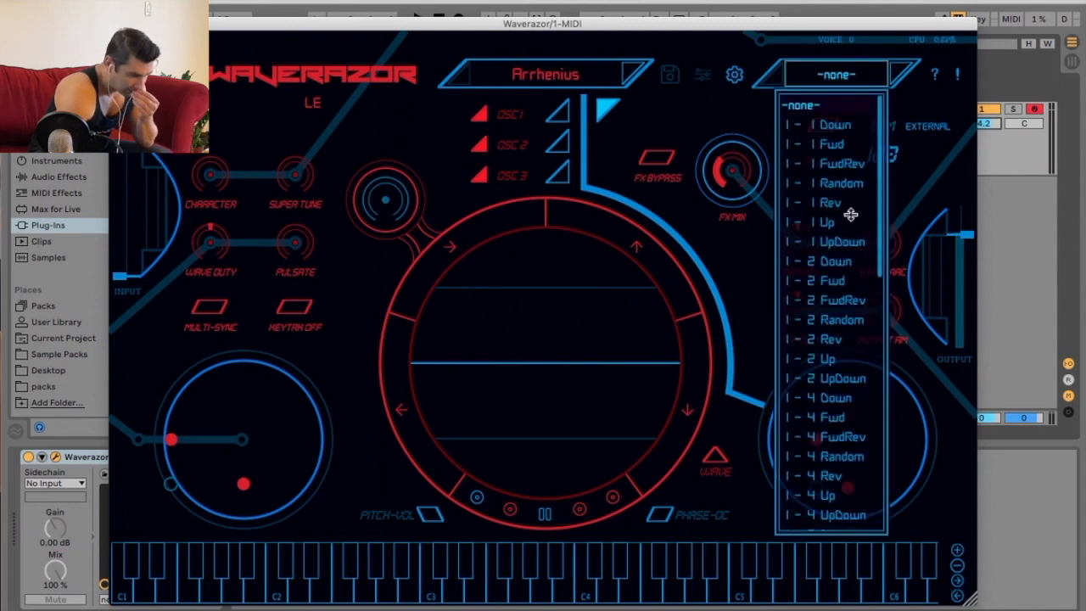
{"action": "scroll", "scroll_direction": "down", "scroll_amount": 3}
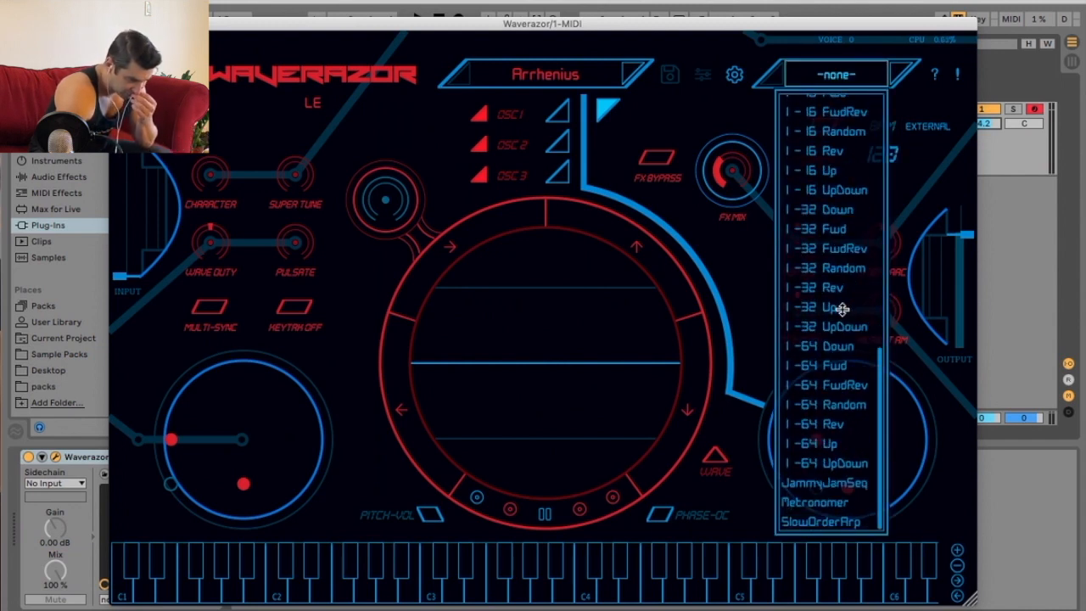
{"action": "scroll", "scroll_direction": "up", "scroll_amount": 3}
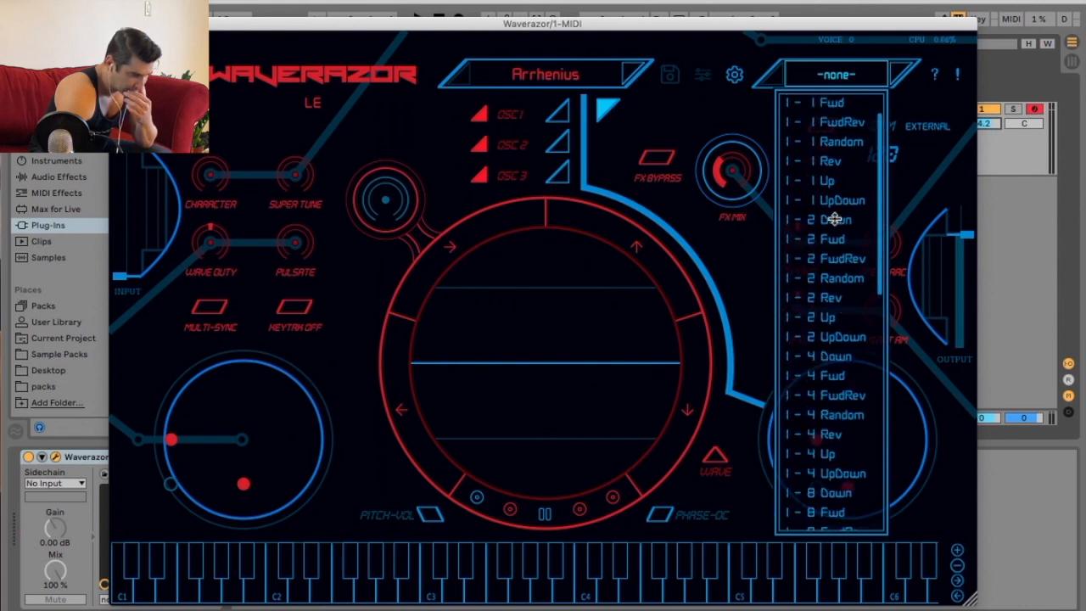
{"action": "mouse_move", "coordinate": [738, 111]}
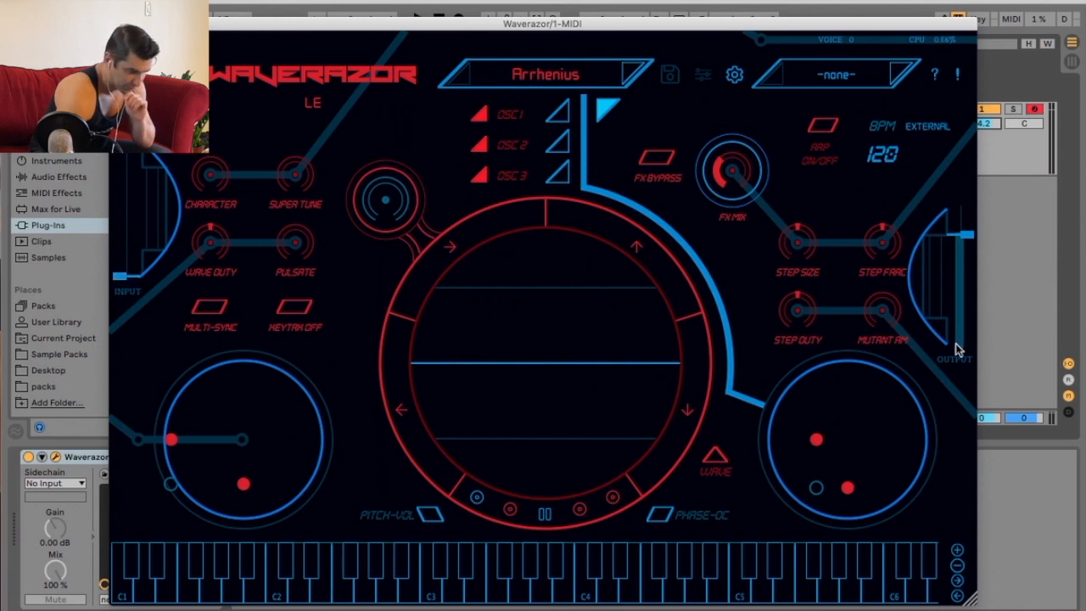
{"action": "mouse_move", "coordinate": [291, 310]}
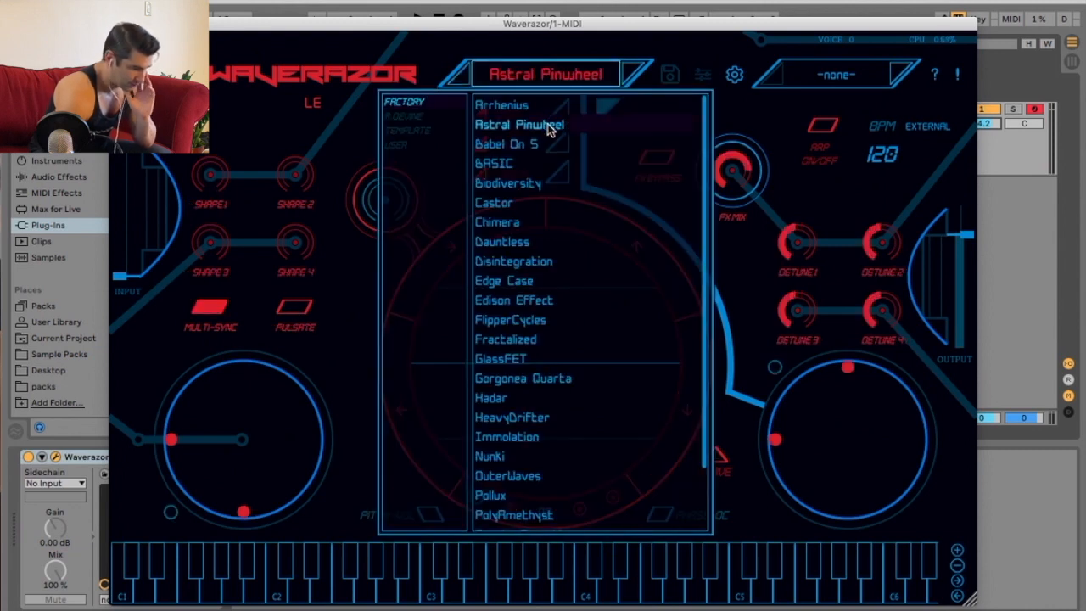
Step: Load the Astral Pinwheel preset, then reopen the factory preset list
{"action": "left_click", "coordinate": [518, 124]}
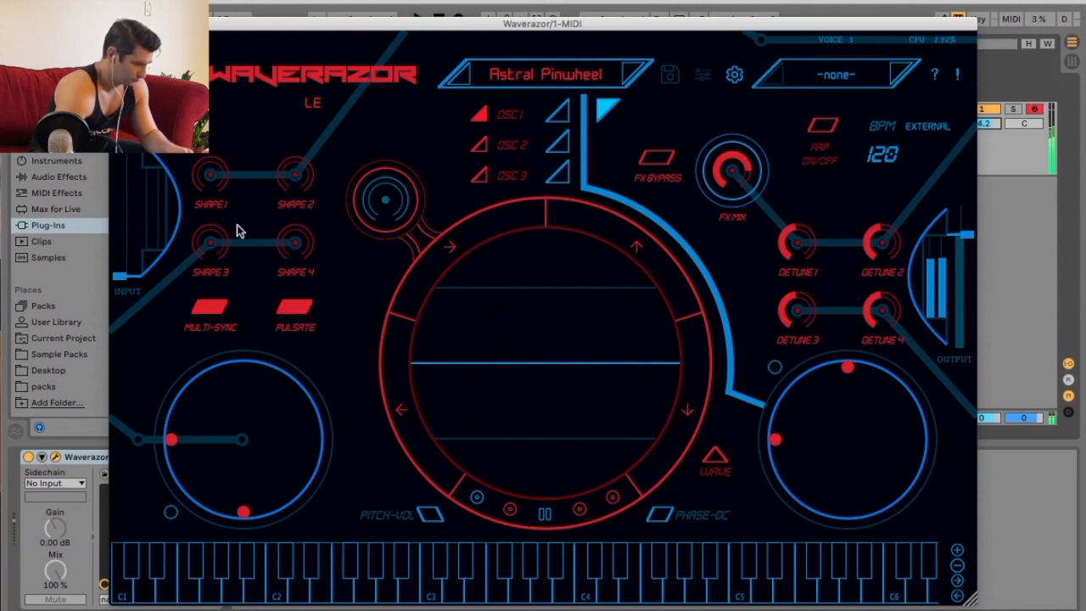
{"action": "mouse_move", "coordinate": [203, 178]}
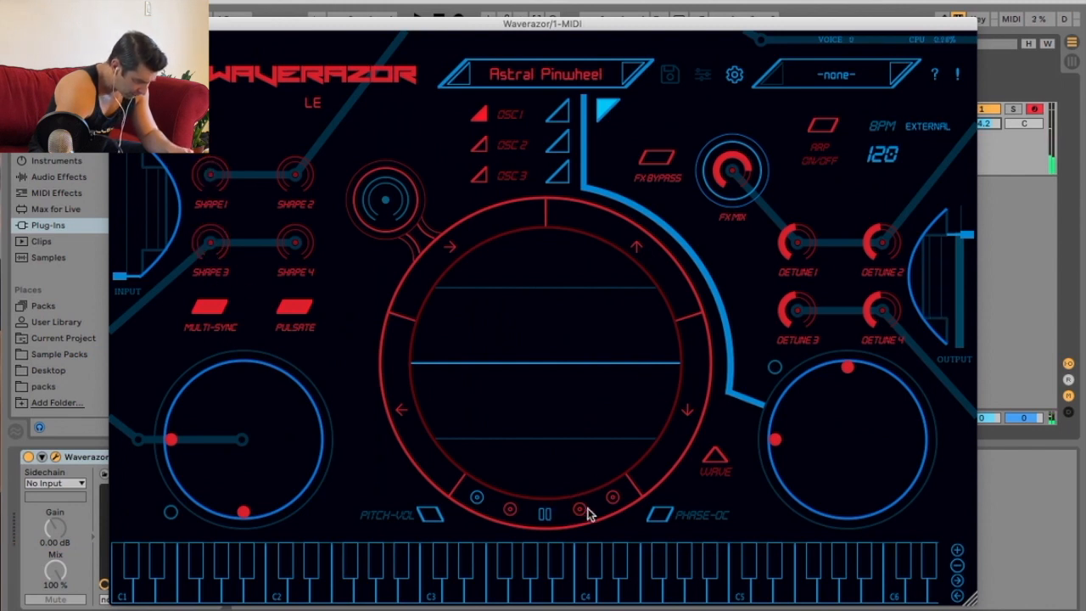
{"action": "mouse_move", "coordinate": [687, 403]}
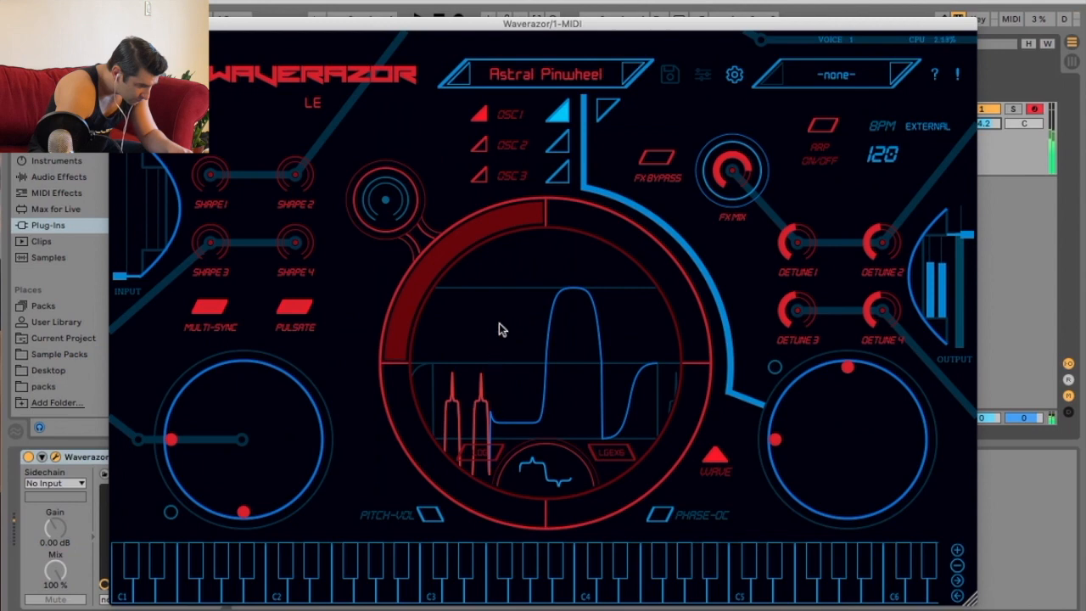
{"action": "left_click", "coordinate": [543, 74]}
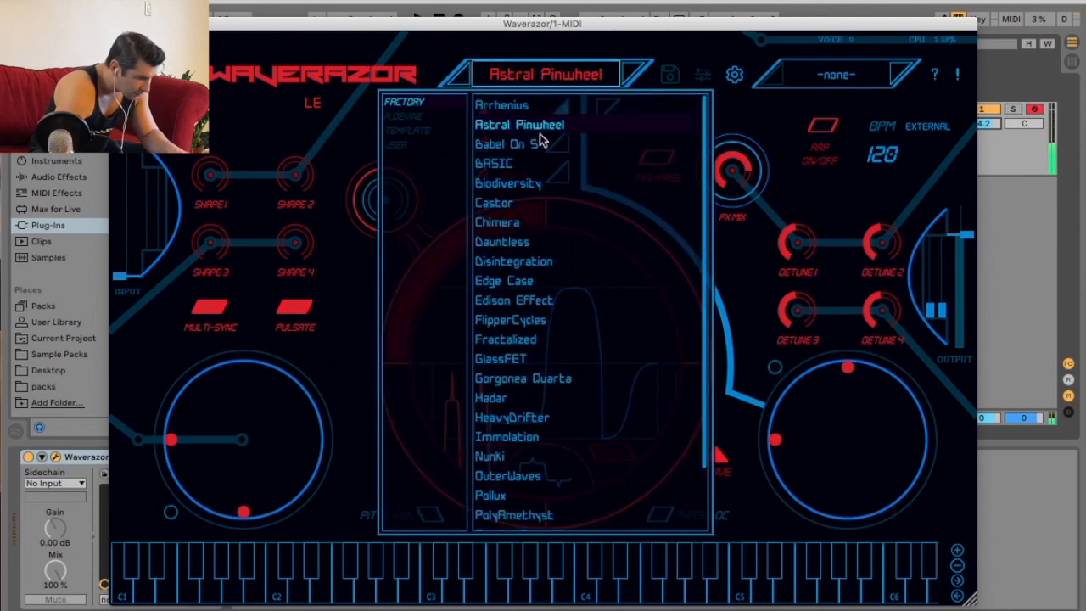
Step: Audition Babel On S by dragging the macro pad and Wave Duty
{"action": "left_click", "coordinate": [513, 143]}
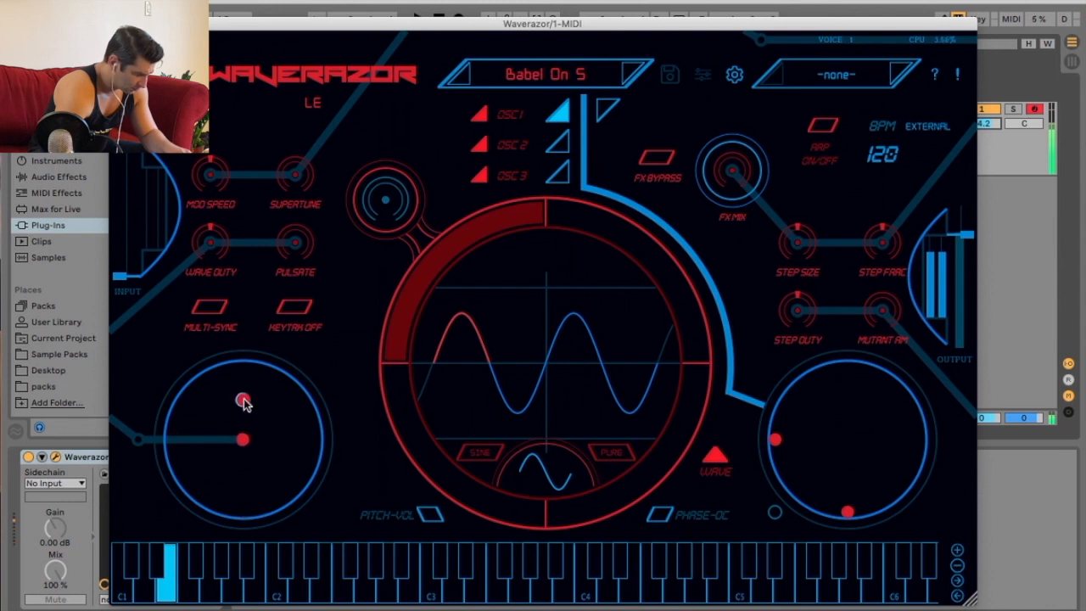
{"action": "left_click_drag", "start_coordinate": [244, 438], "coordinate": [190, 439]}
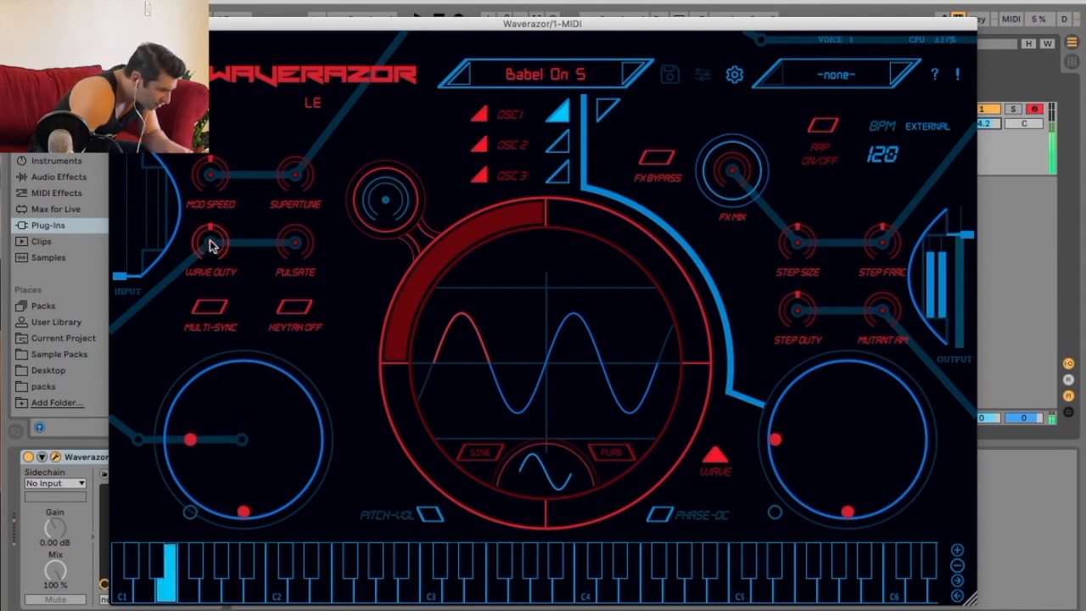
{"action": "left_click_drag", "start_coordinate": [190, 438], "coordinate": [241, 443]}
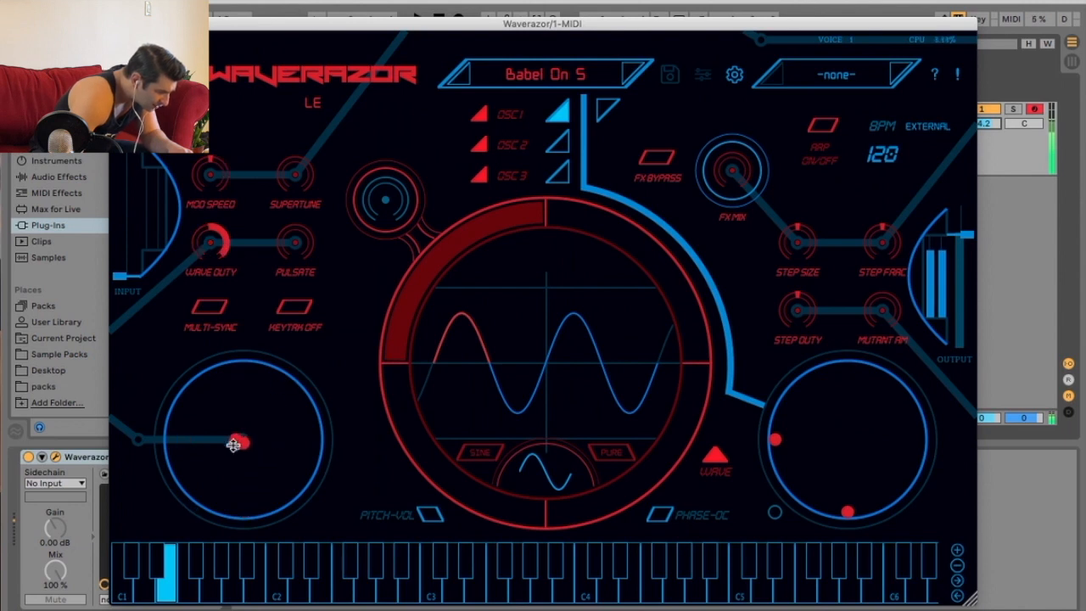
{"action": "left_click_drag", "start_coordinate": [242, 442], "coordinate": [241, 488]}
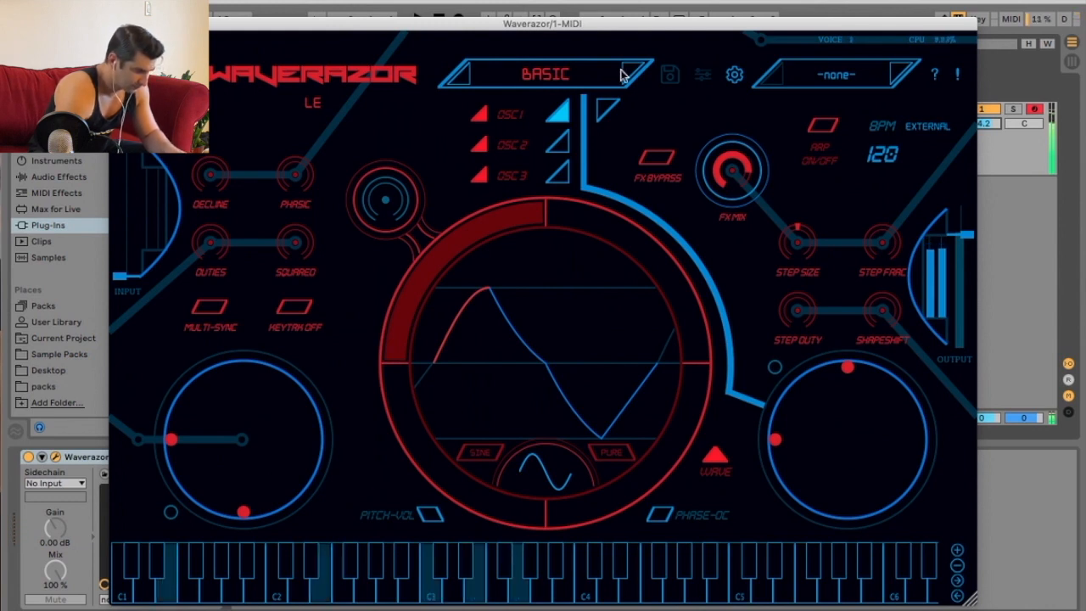
Step: Step to Chimera, shift a wave segment, and set the arpeggiator to 1-2 Rev
{"action": "left_click", "coordinate": [632, 74]}
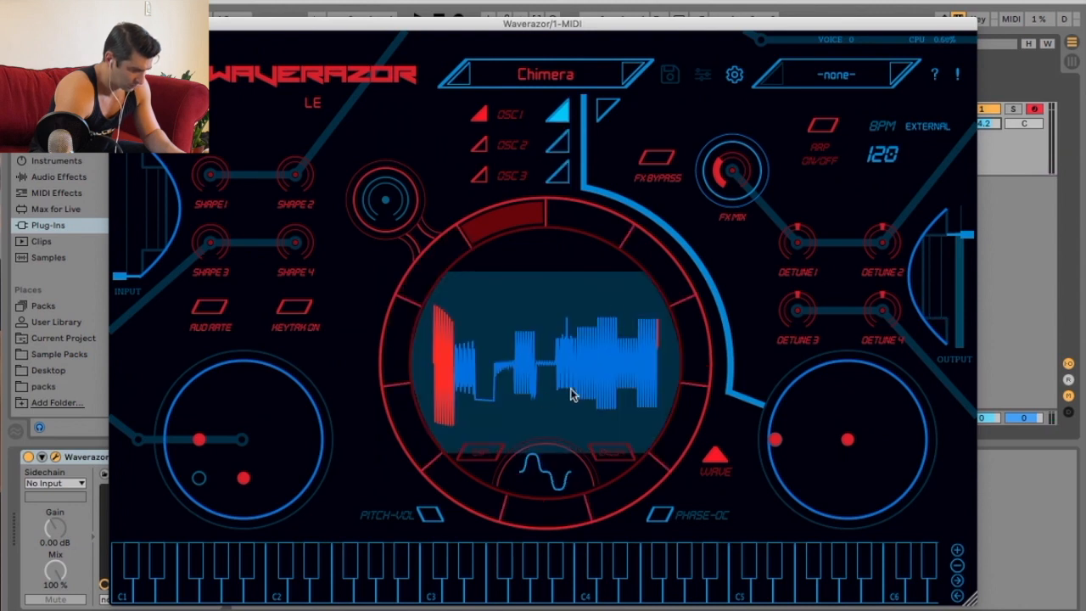
{"action": "mouse_move", "coordinate": [426, 269]}
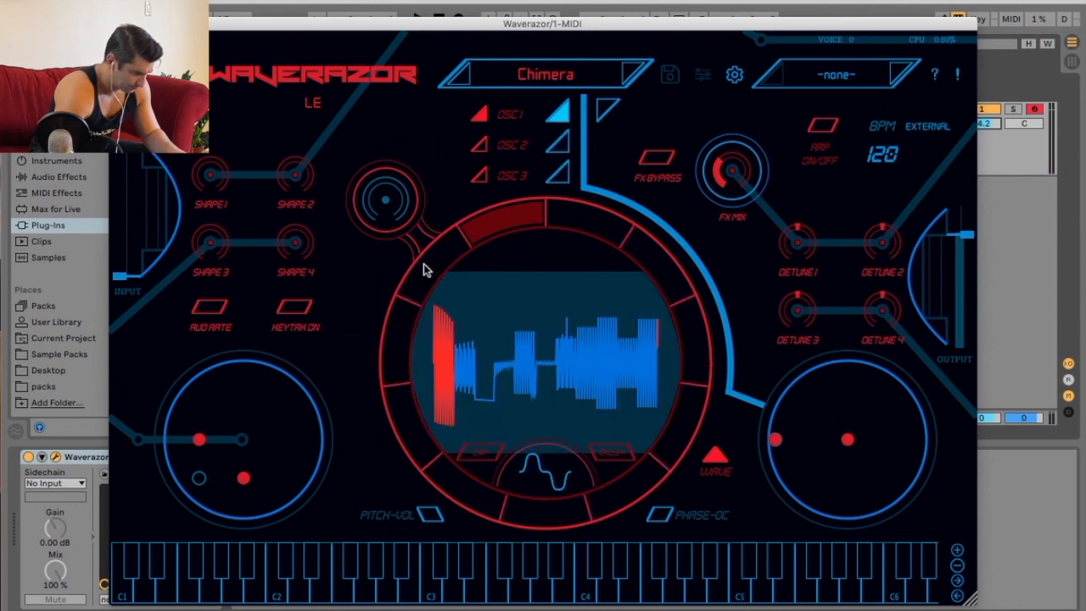
{"action": "left_click", "coordinate": [547, 475]}
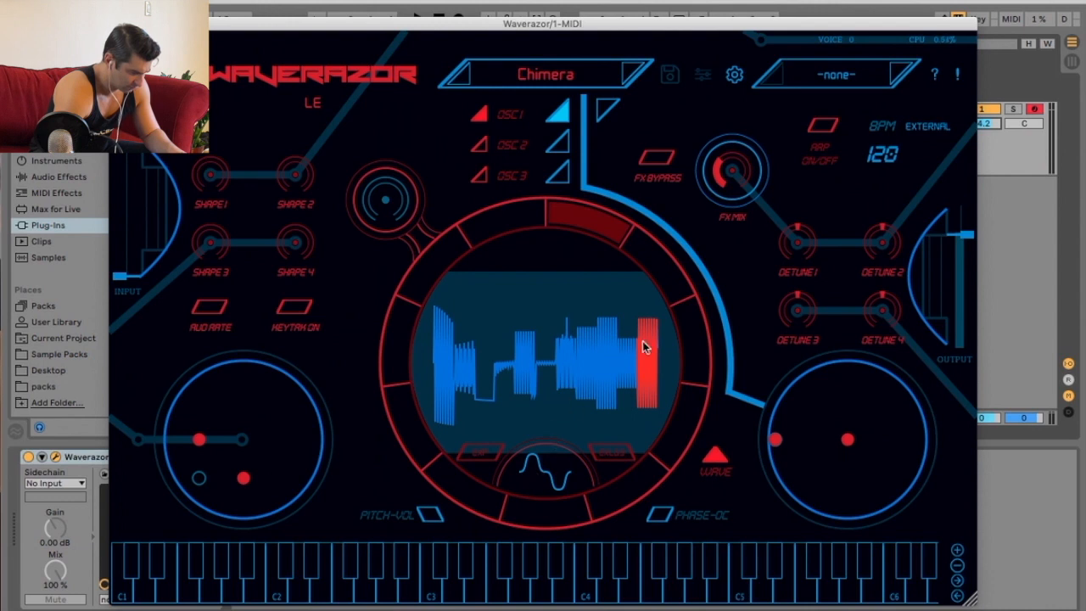
{"action": "mouse_move", "coordinate": [721, 371]}
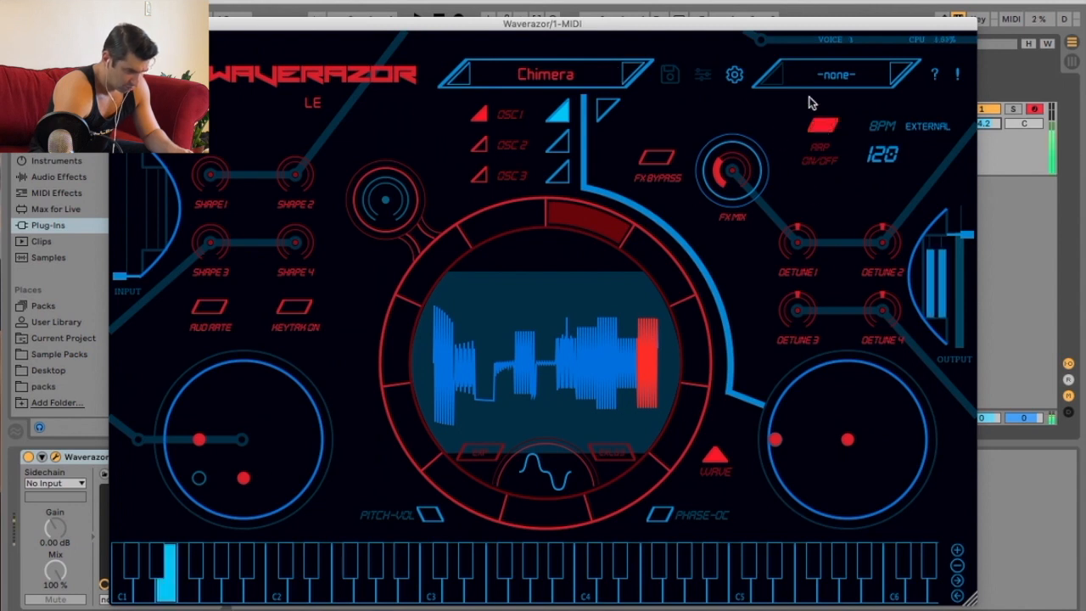
{"action": "left_click", "coordinate": [835, 73]}
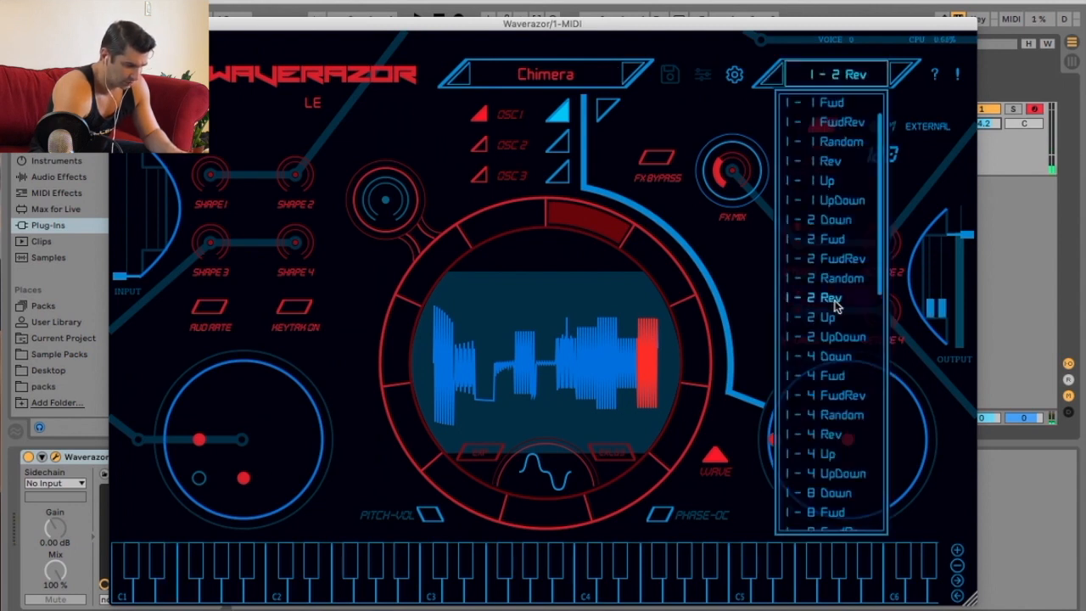
{"action": "left_click", "coordinate": [832, 297]}
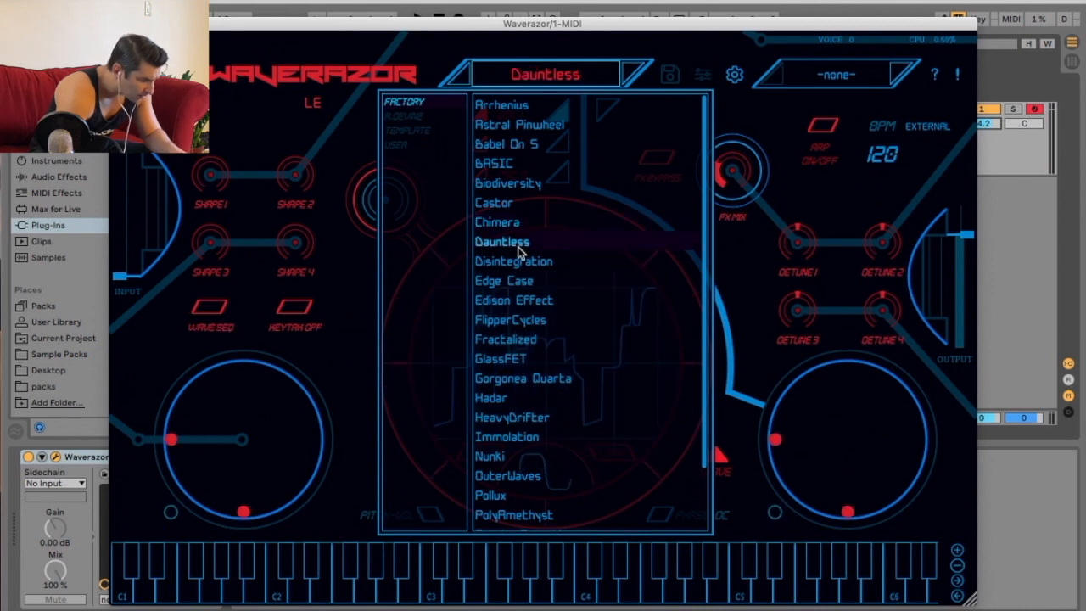
Step: Load Dauntless, then enable Variation 1 on Gorgonea Quarta
{"action": "left_click", "coordinate": [502, 242]}
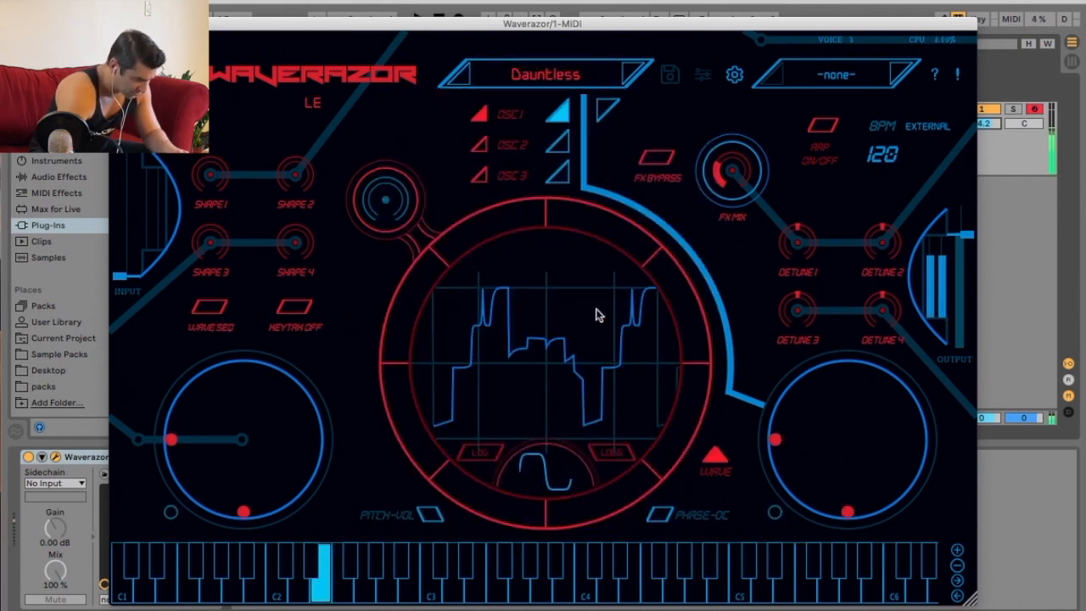
{"action": "mouse_move", "coordinate": [772, 513]}
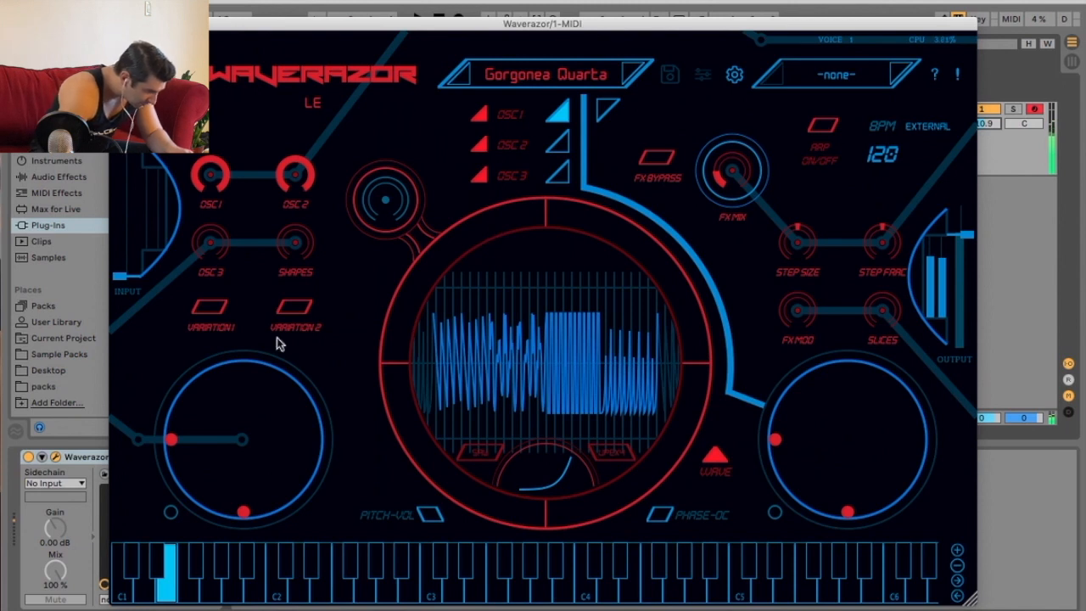
{"action": "mouse_move", "coordinate": [479, 245]}
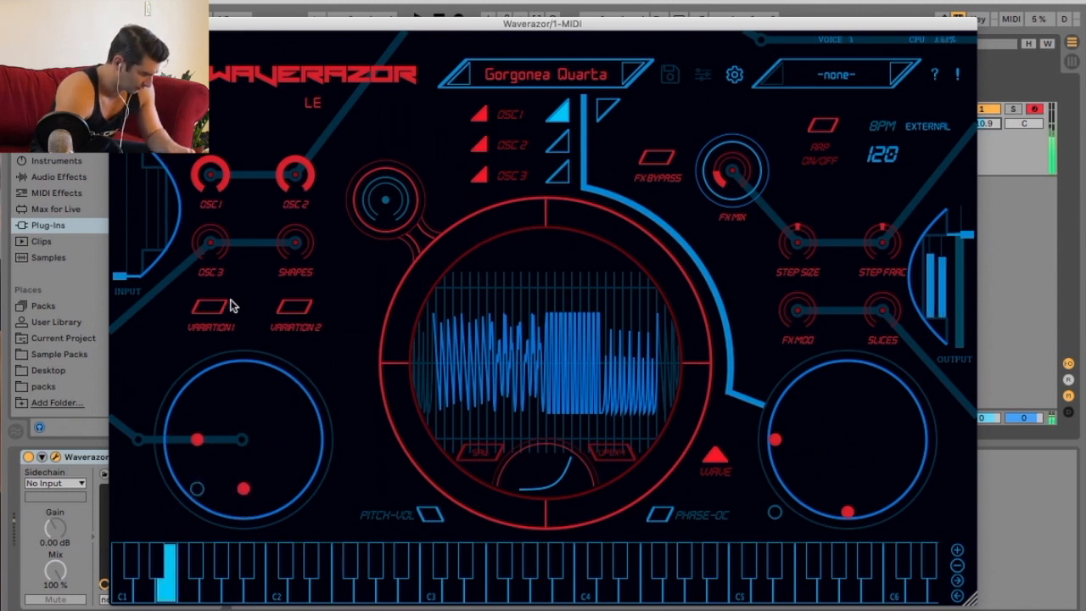
{"action": "left_click", "coordinate": [208, 308]}
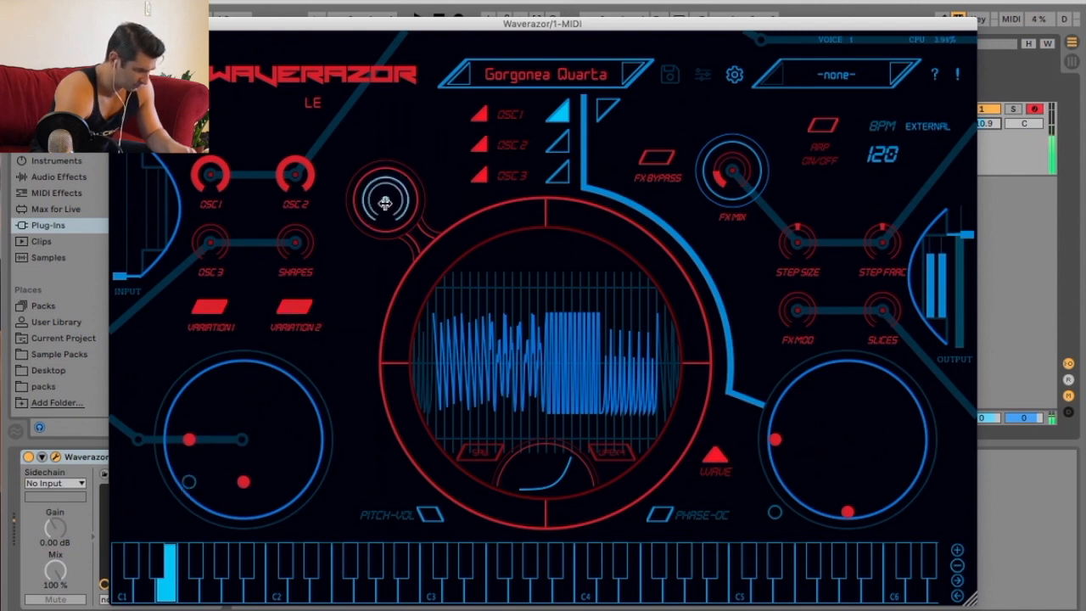
{"action": "mouse_move", "coordinate": [380, 258]}
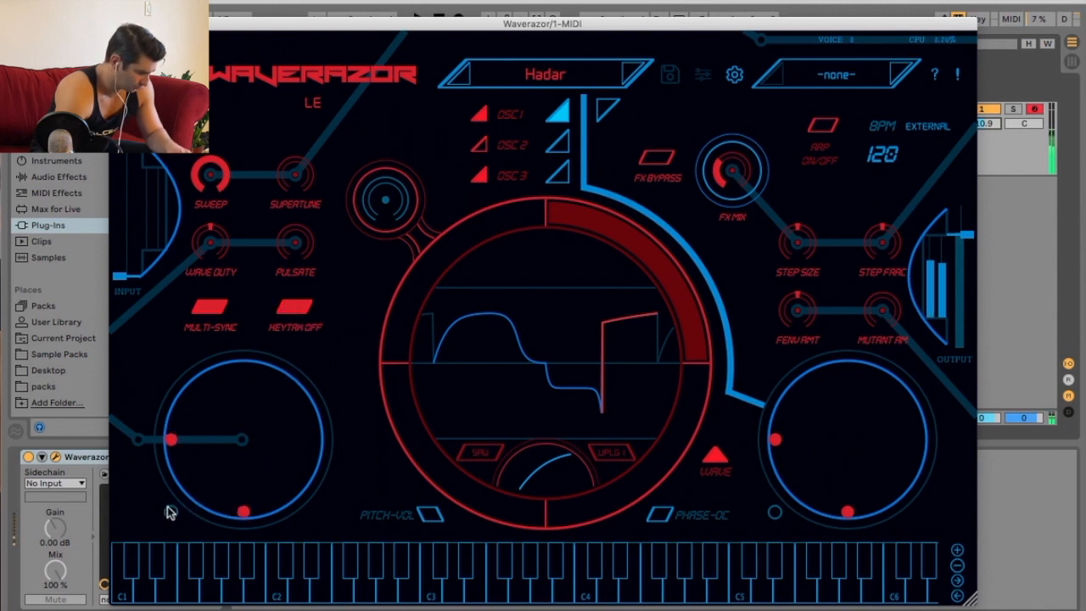
Step: Audition Immolation and its neighbouring presets from the factory preset list
{"action": "left_click", "coordinate": [294, 315]}
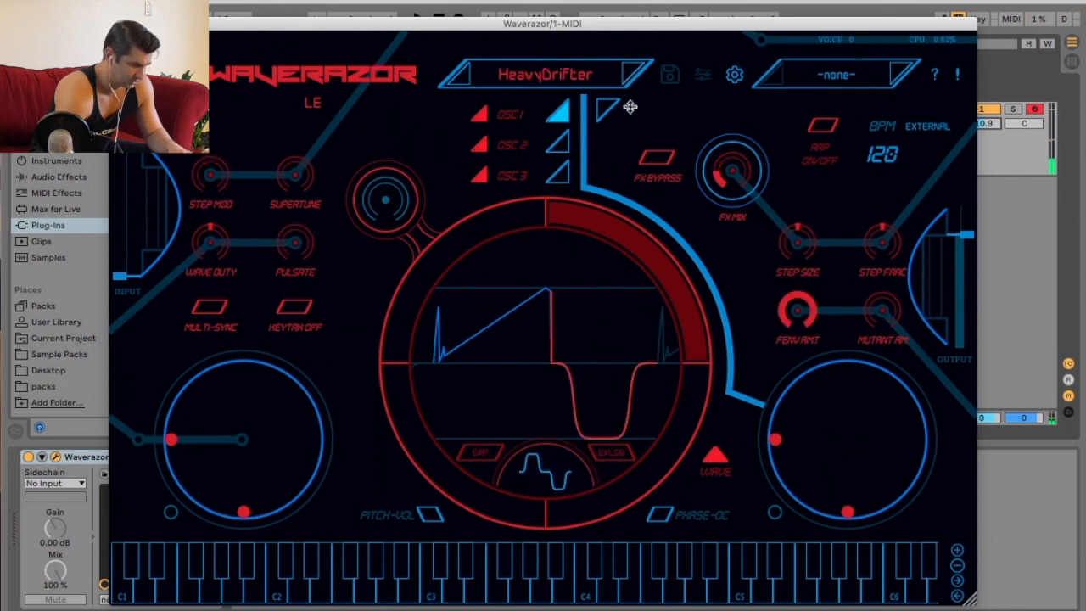
{"action": "left_click", "coordinate": [543, 74]}
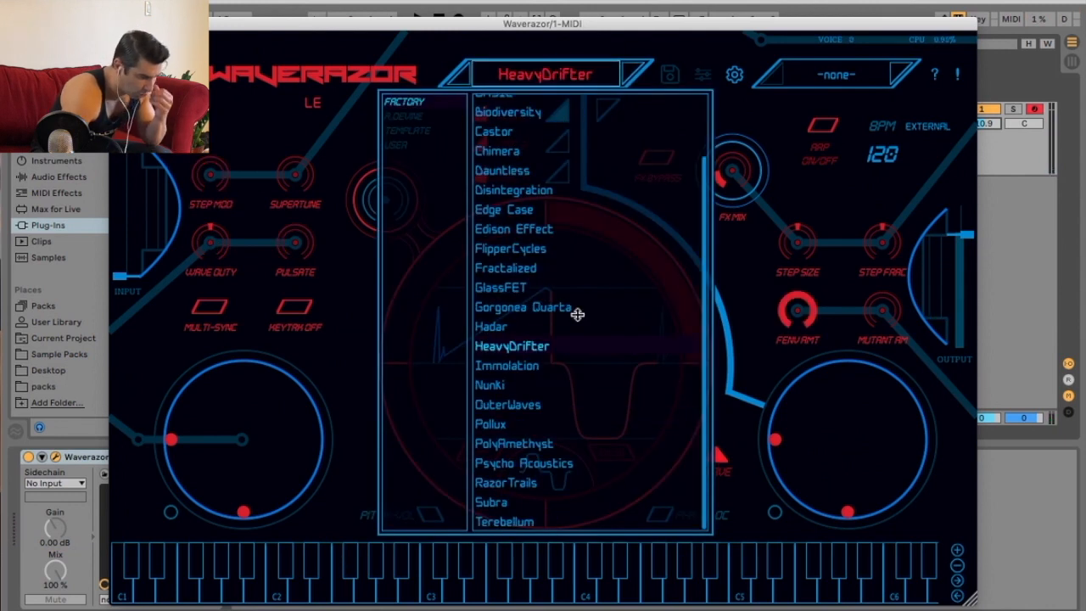
{"action": "mouse_move", "coordinate": [567, 246]}
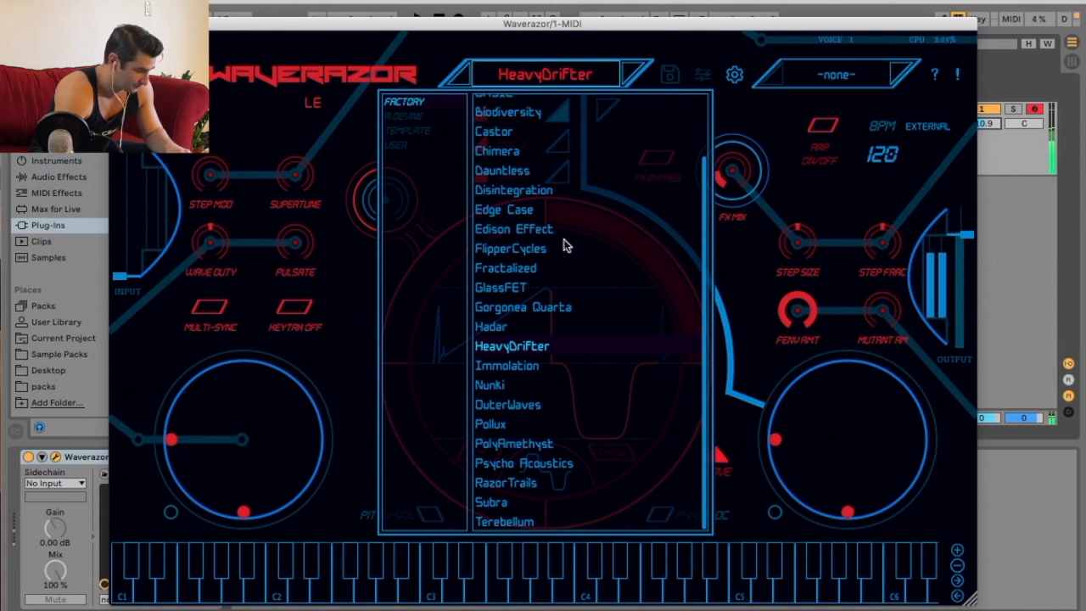
{"action": "left_click", "coordinate": [506, 365]}
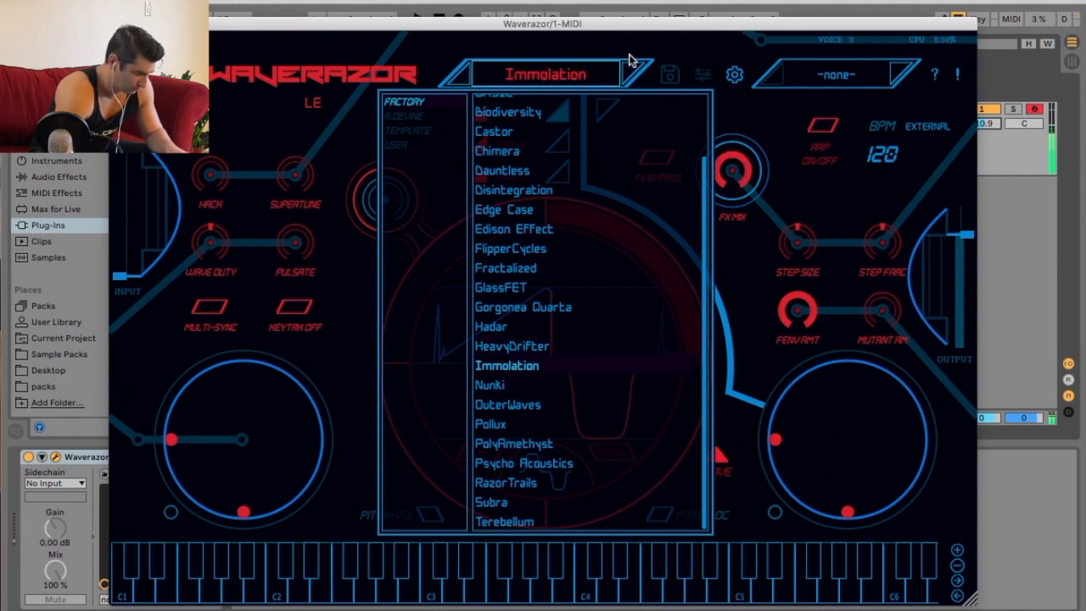
{"action": "left_click", "coordinate": [507, 404]}
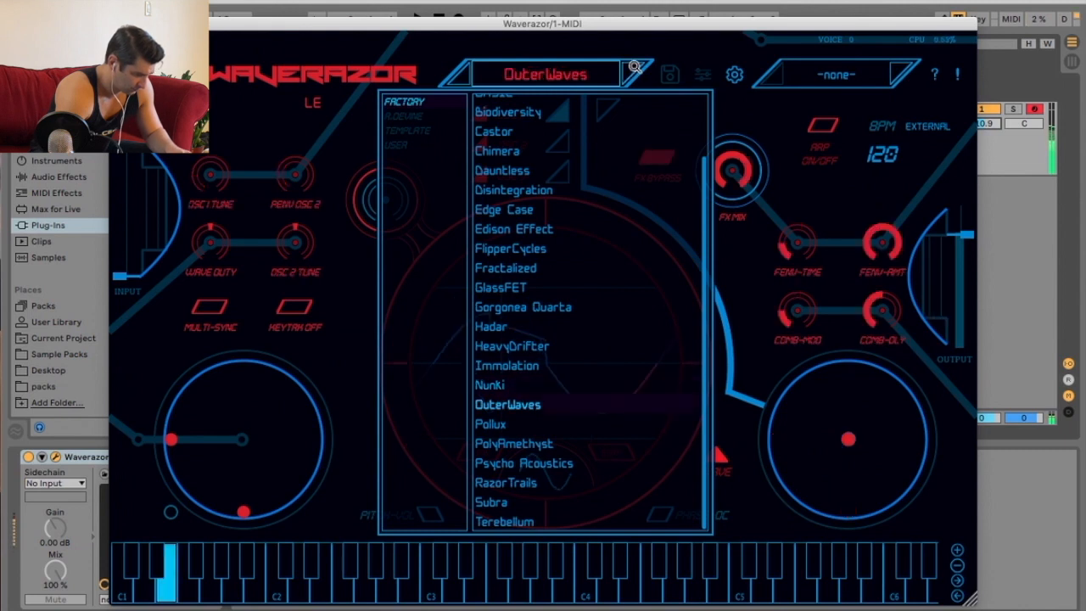
{"action": "left_click", "coordinate": [490, 424]}
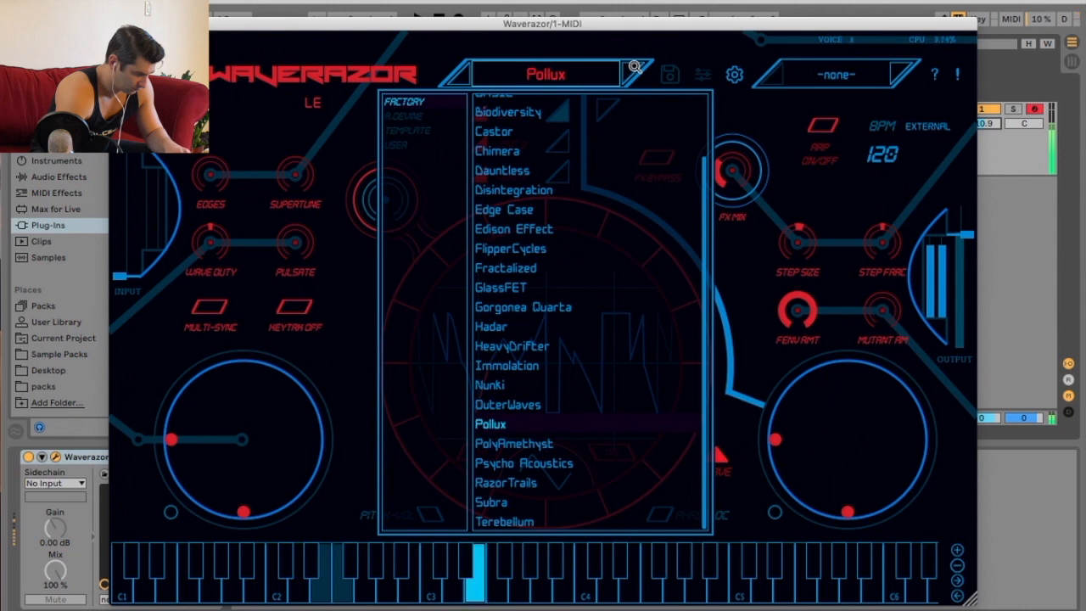
Step: Try PolyAmethyst, settle on Subra, and open the system settings
{"action": "left_click", "coordinate": [513, 443]}
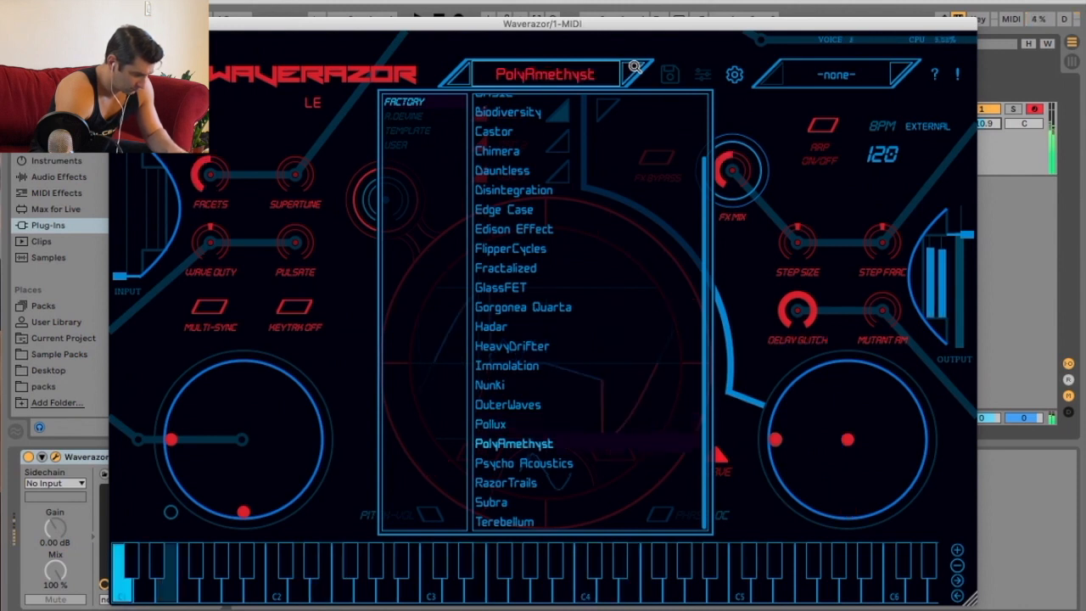
{"action": "left_click", "coordinate": [523, 463]}
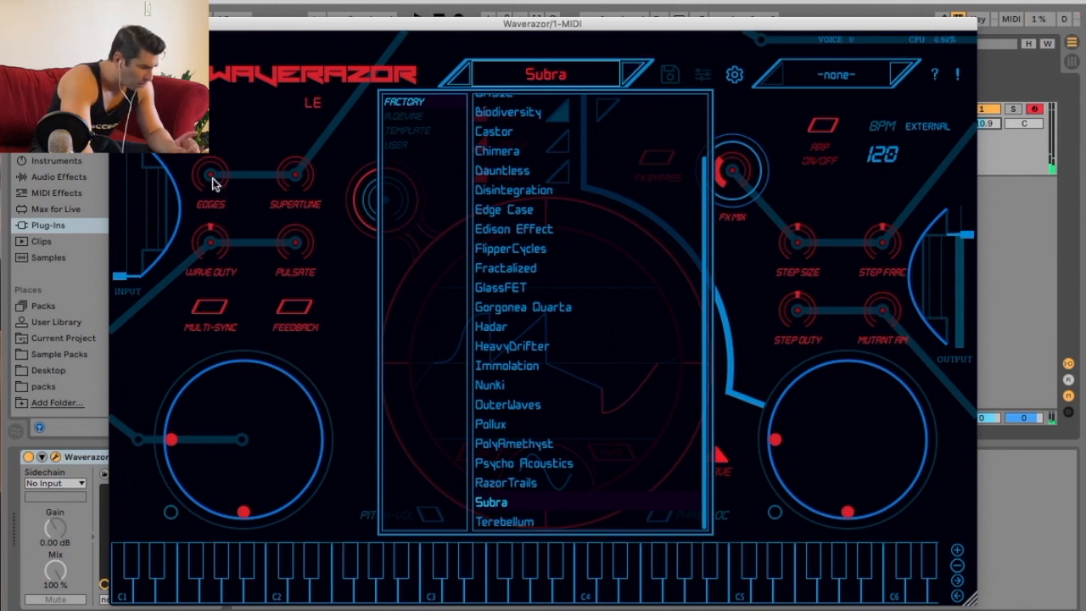
{"action": "left_click", "coordinate": [490, 501]}
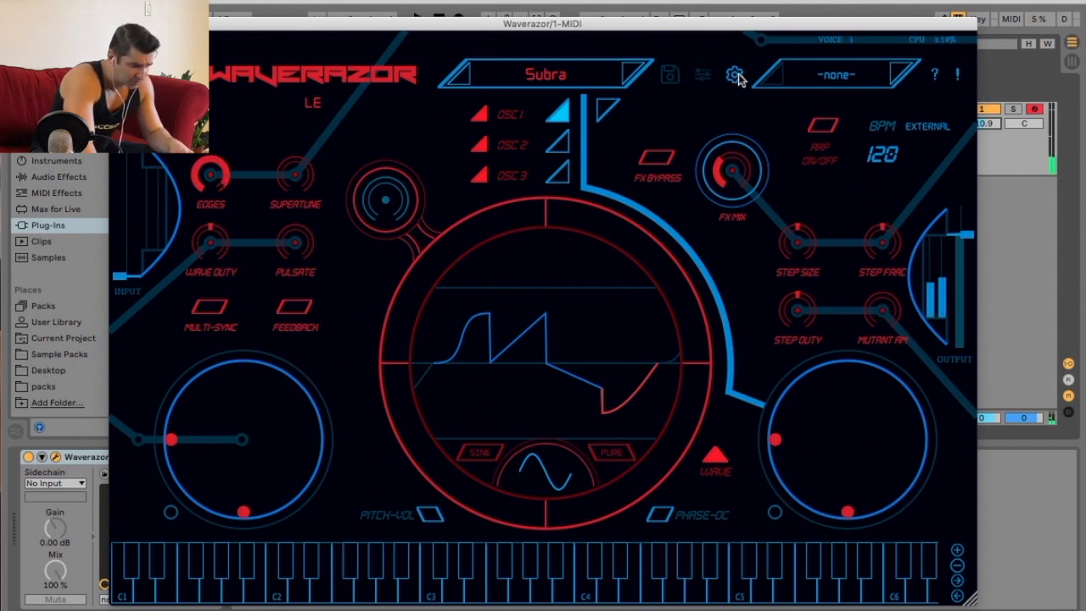
{"action": "left_click", "coordinate": [733, 74]}
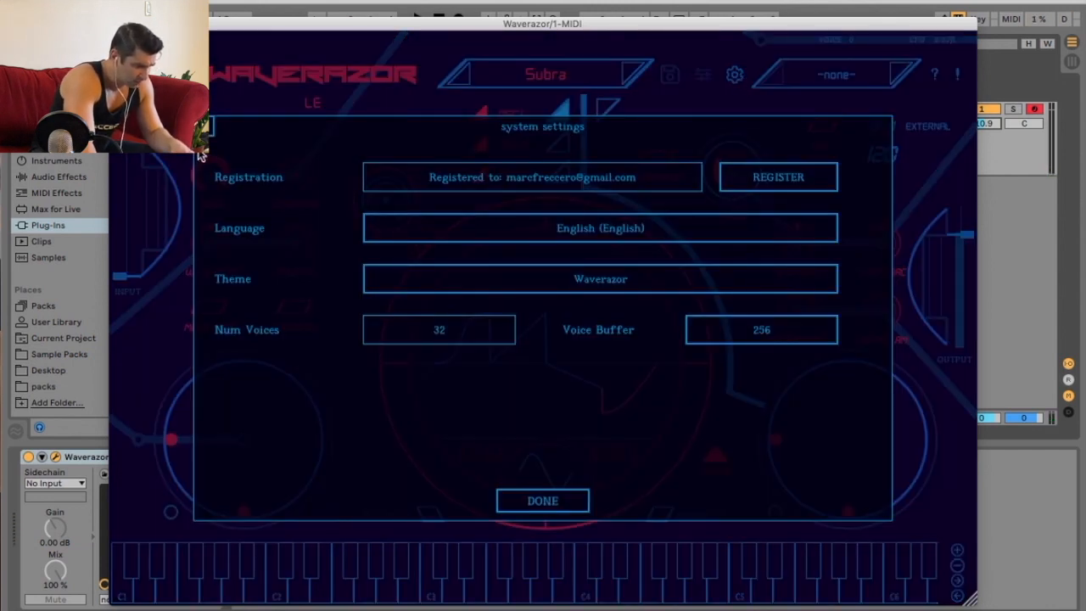
Step: Close system settings with DONE, returning to Subra's main view
{"action": "left_click", "coordinate": [542, 499]}
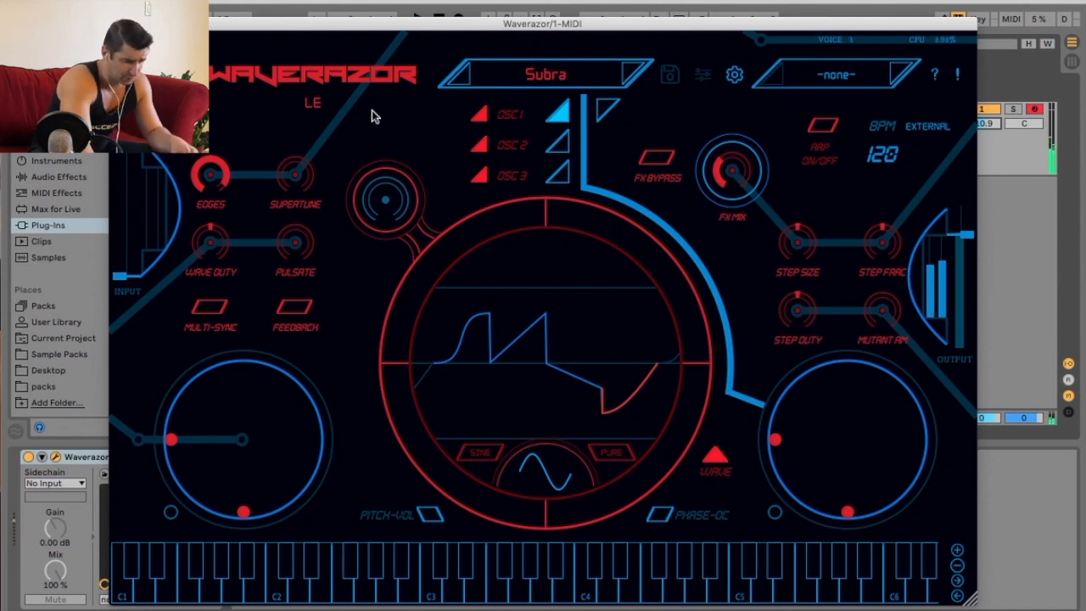
Step: Load Terebellum, move the left macro pad, and toggle Multi-Sync on and off
{"action": "left_click", "coordinate": [546, 74]}
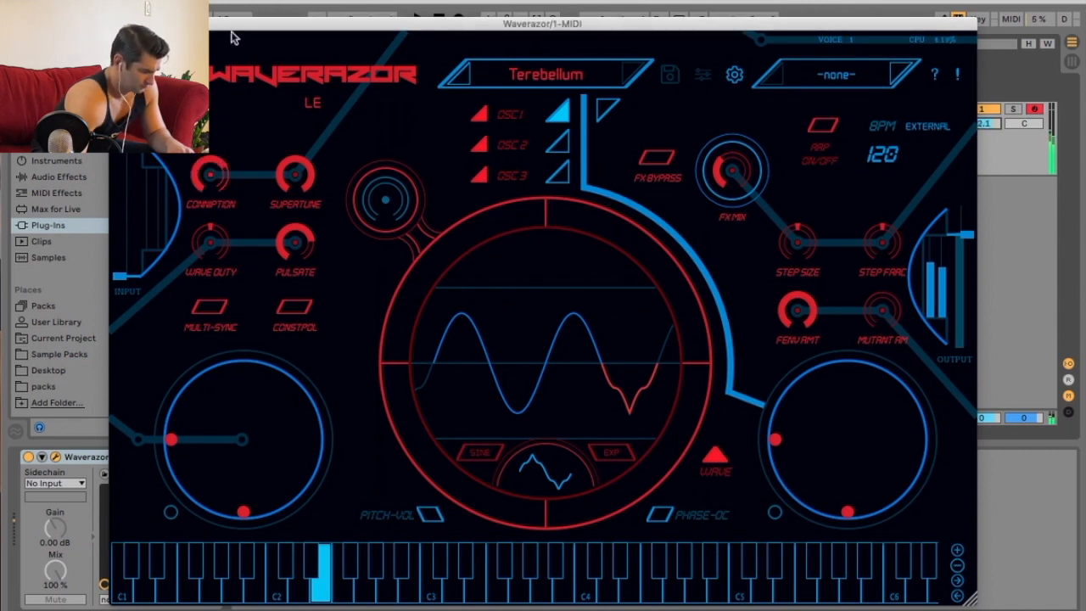
{"action": "mouse_move", "coordinate": [222, 253]}
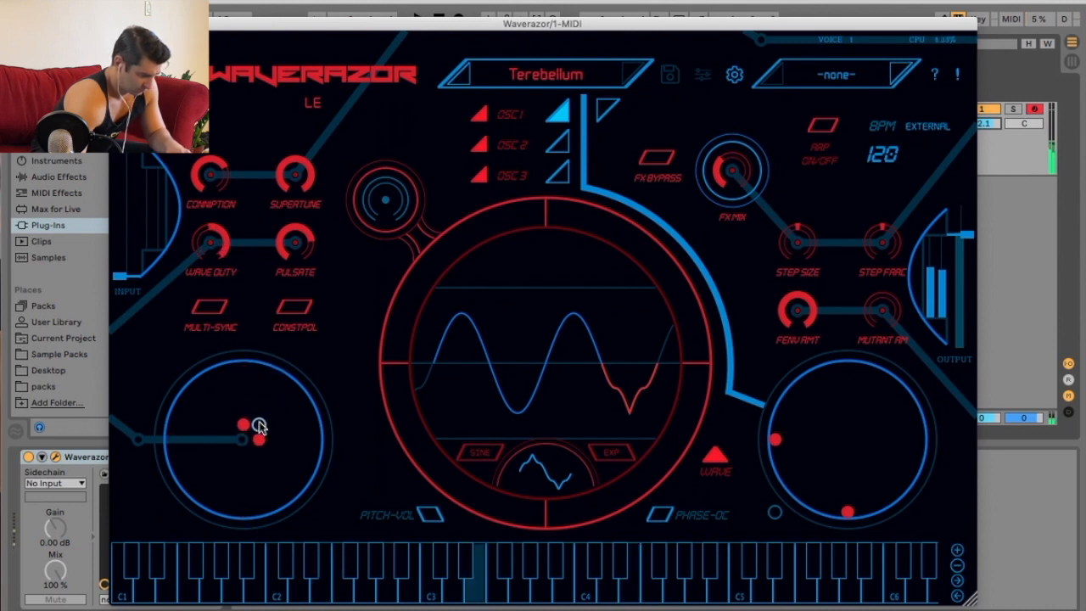
{"action": "left_click_drag", "start_coordinate": [241, 424], "coordinate": [242, 387]}
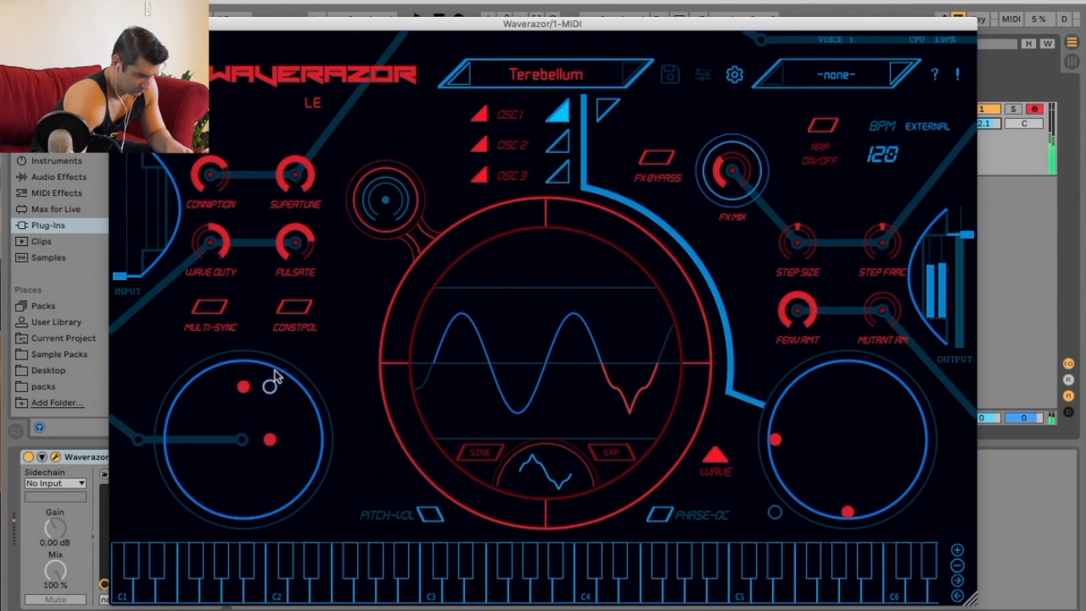
{"action": "left_click", "coordinate": [209, 307]}
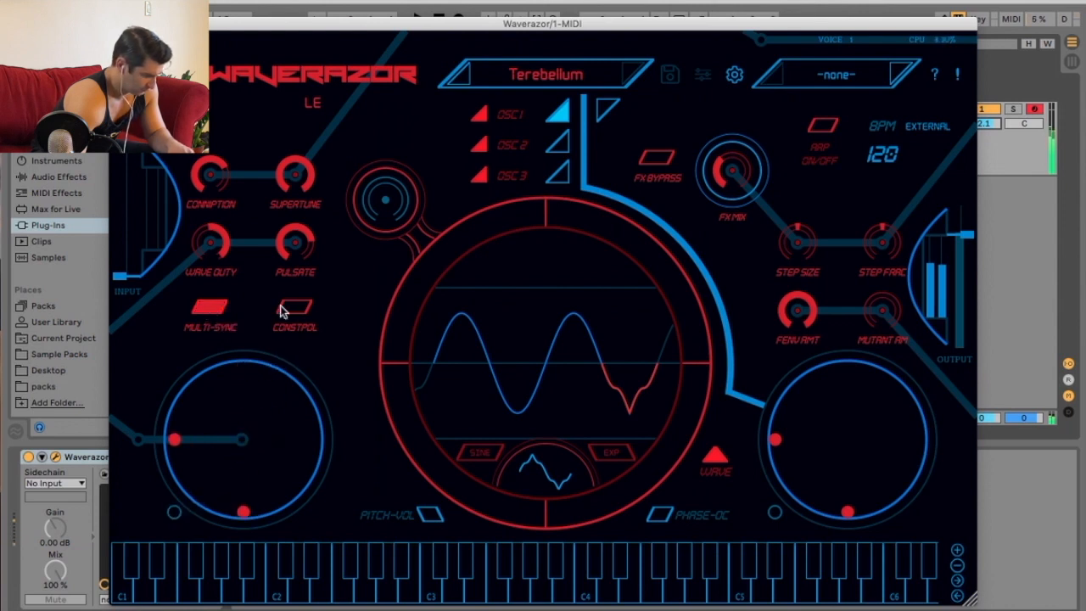
{"action": "left_click", "coordinate": [210, 306]}
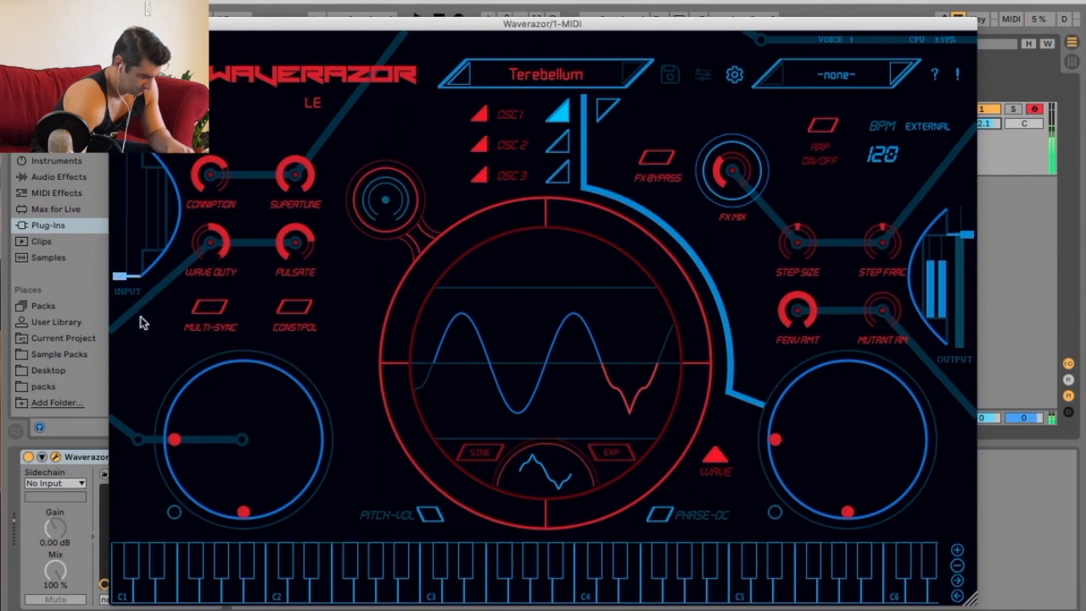
{"action": "mouse_move", "coordinate": [164, 318]}
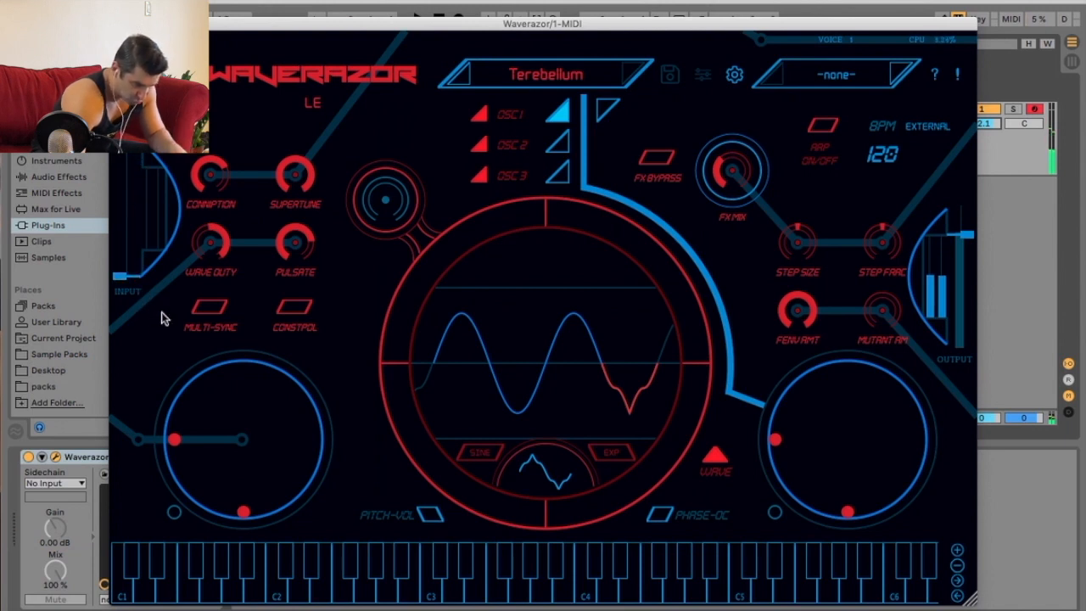
{"action": "mouse_move", "coordinate": [766, 223]}
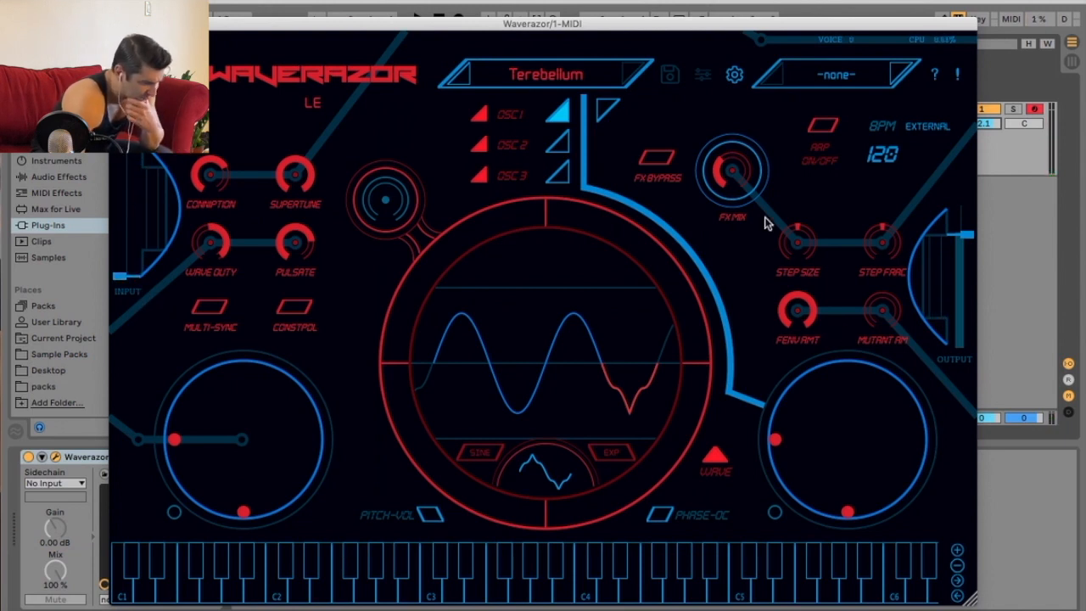
{"action": "left_click", "coordinate": [608, 453]}
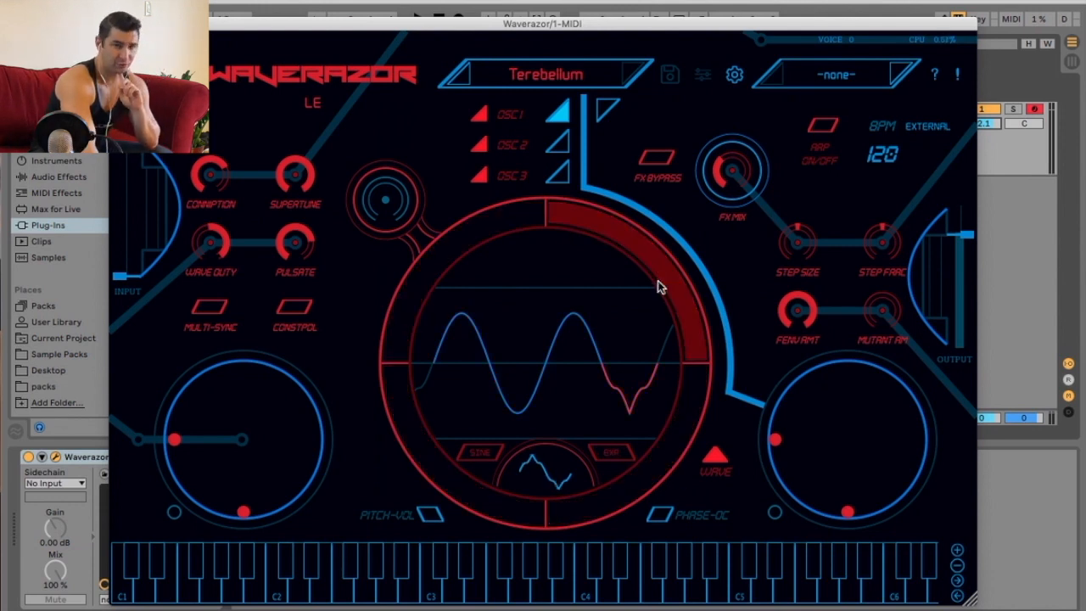
{"action": "mouse_move", "coordinate": [632, 363]}
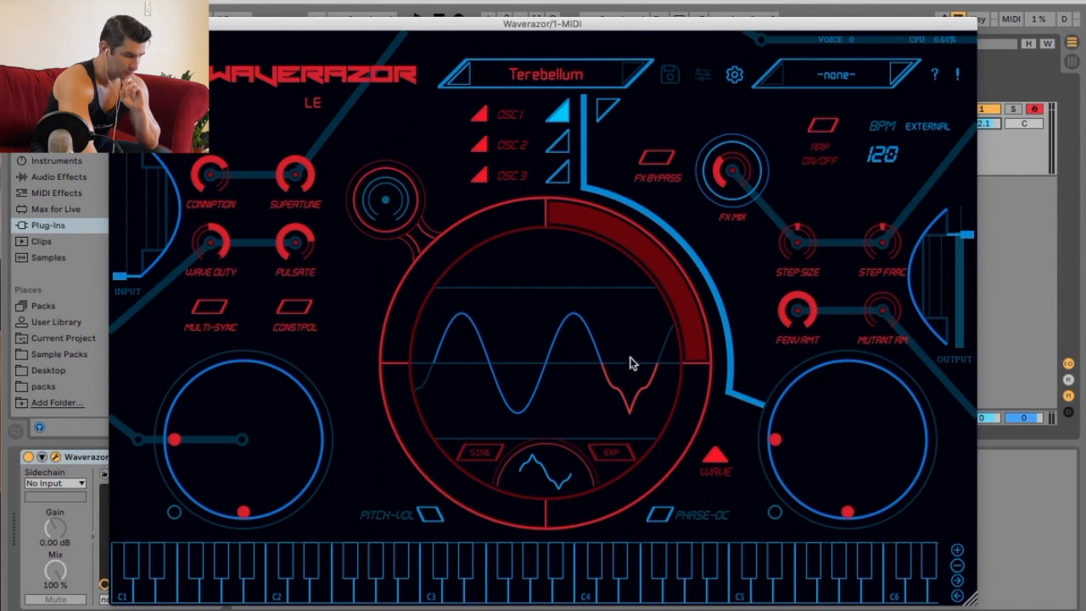
Step: Change a wave section's shape from Sine and drag to reshape the waveform
{"action": "left_click", "coordinate": [610, 451]}
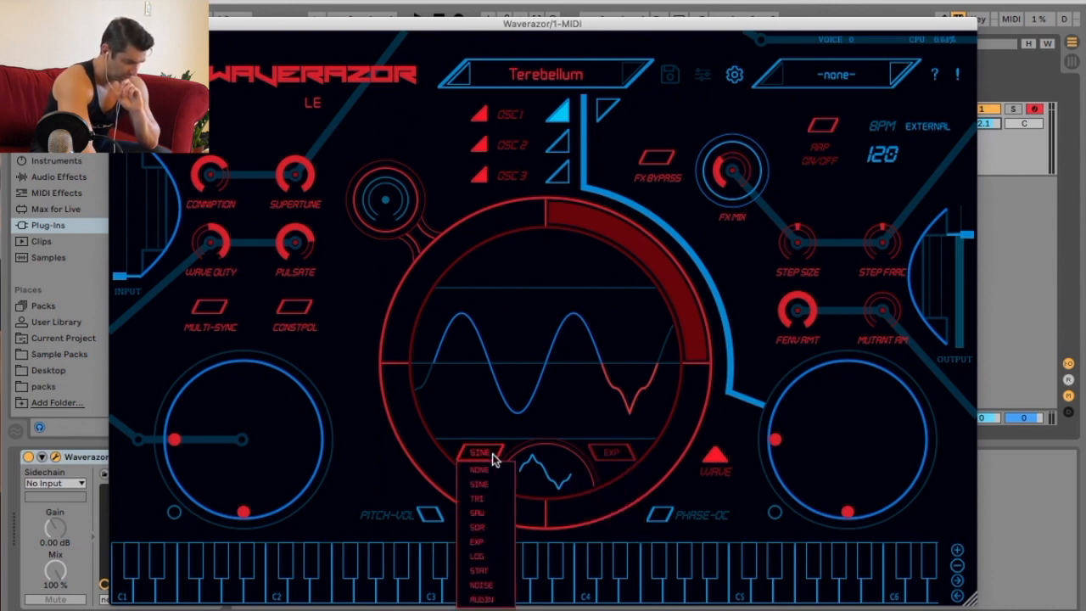
{"action": "left_click", "coordinate": [476, 526]}
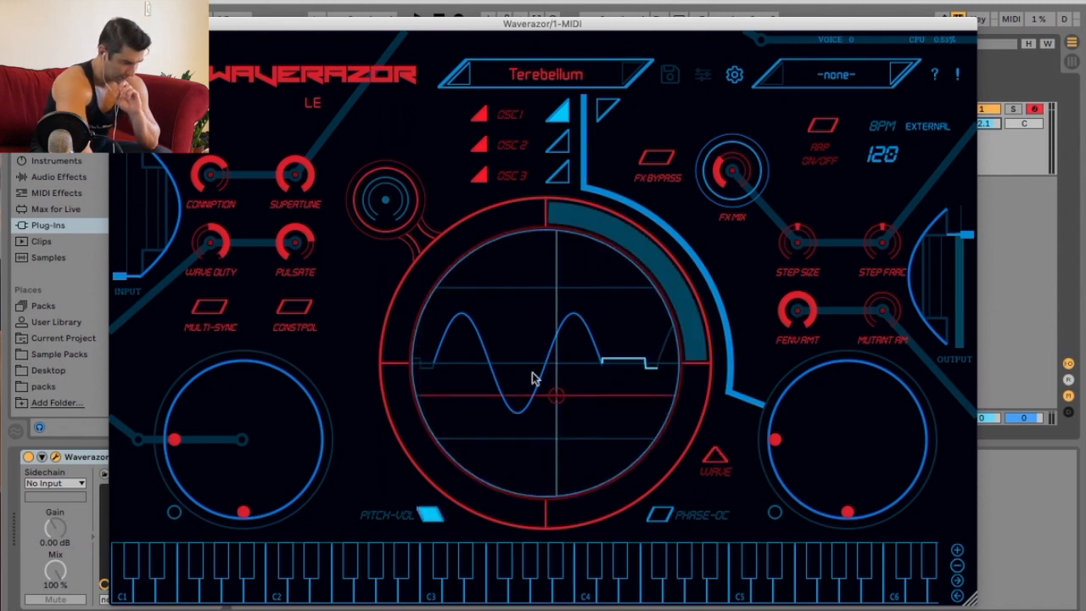
{"action": "left_click_drag", "start_coordinate": [534, 379], "coordinate": [525, 423]}
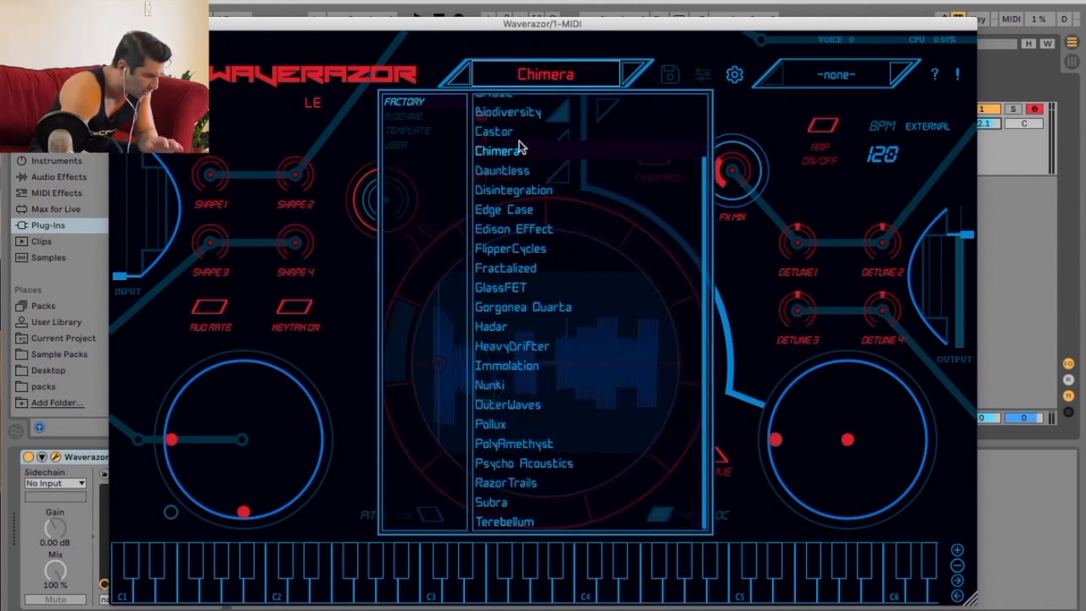
Step: Audition the Psycho Acoustics and Fractalized presets, then settle on HeavyDrifter
{"action": "left_click", "coordinate": [523, 462]}
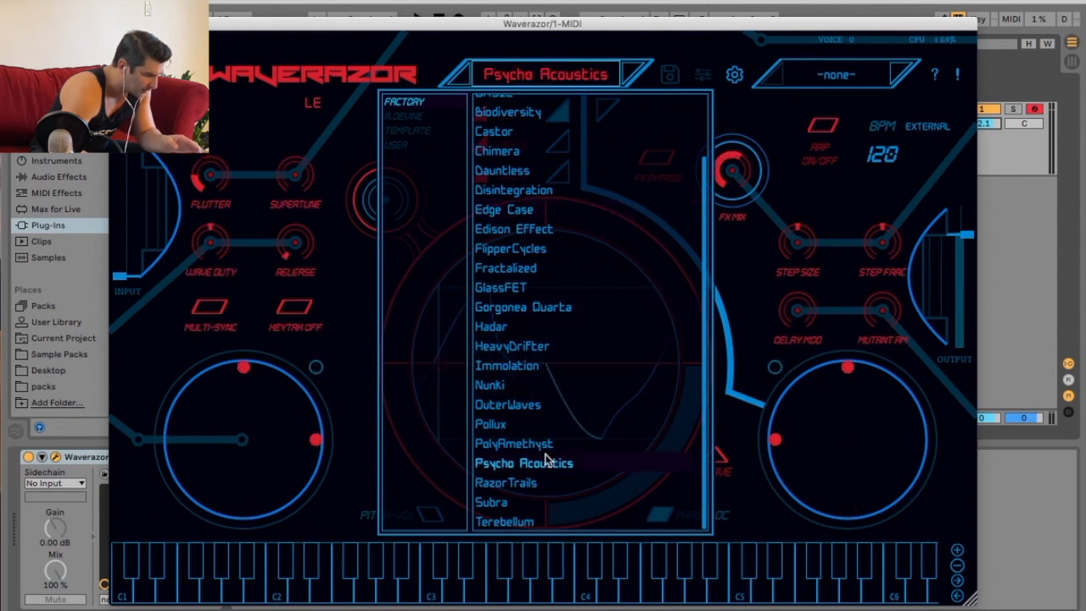
{"action": "scroll", "scroll_direction": "up", "scroll_amount": 3}
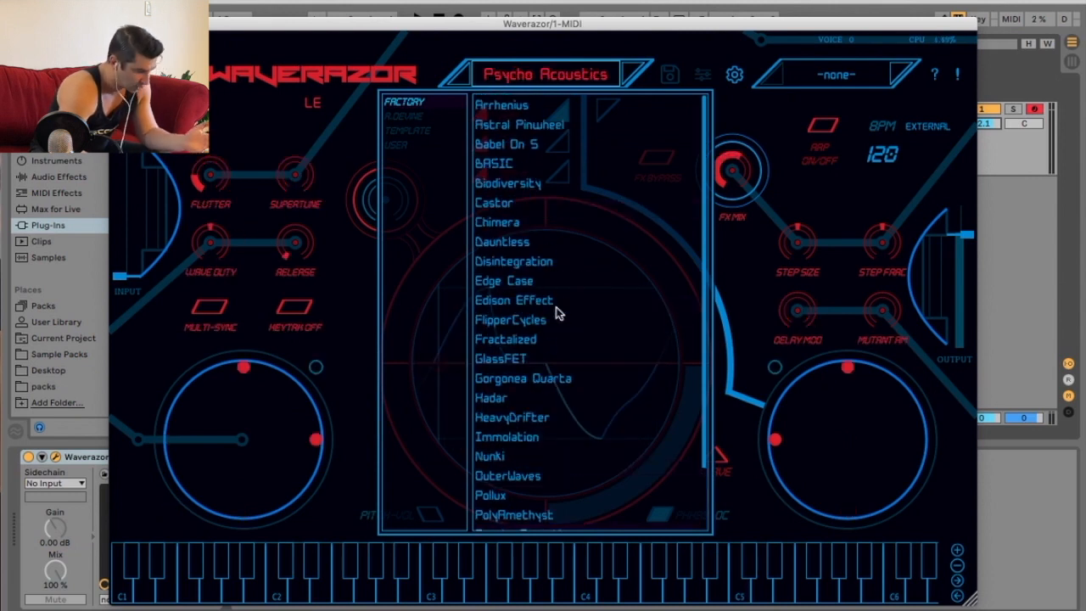
{"action": "left_click", "coordinate": [506, 144]}
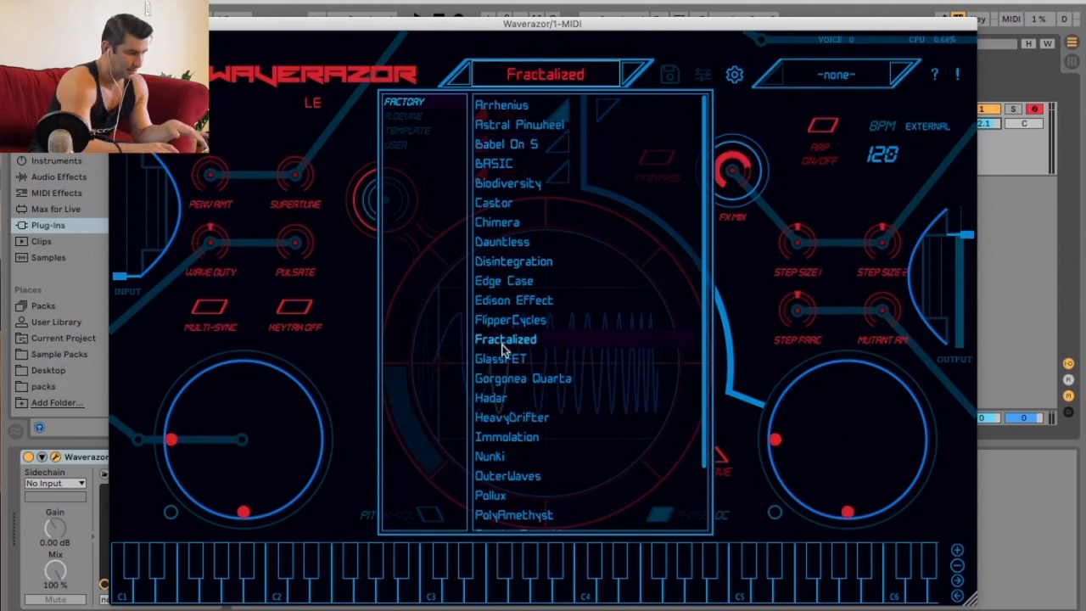
{"action": "left_click", "coordinate": [511, 417]}
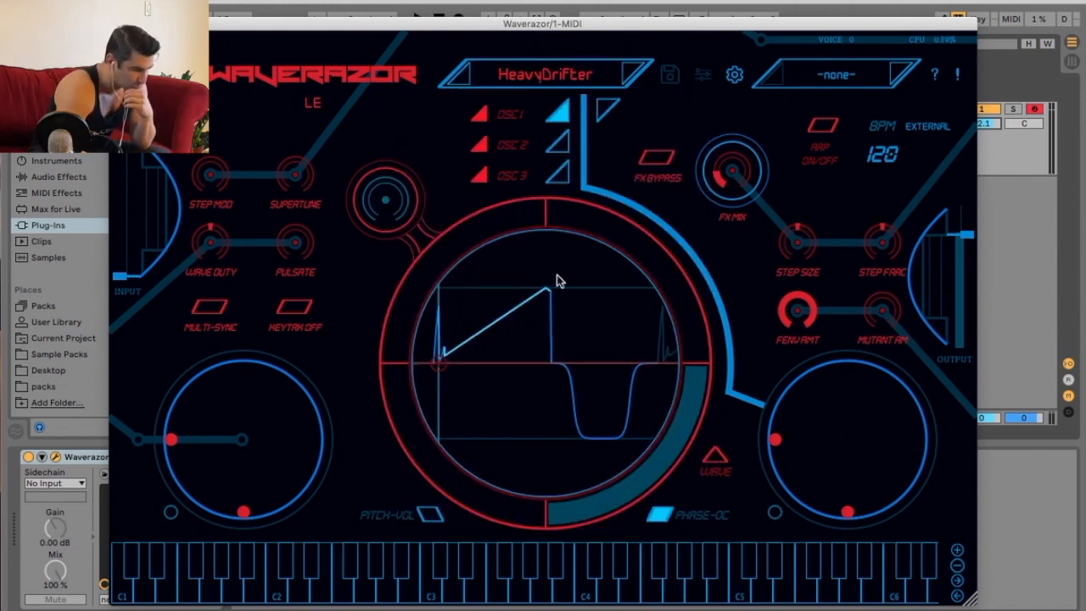
{"action": "mouse_move", "coordinate": [454, 167]}
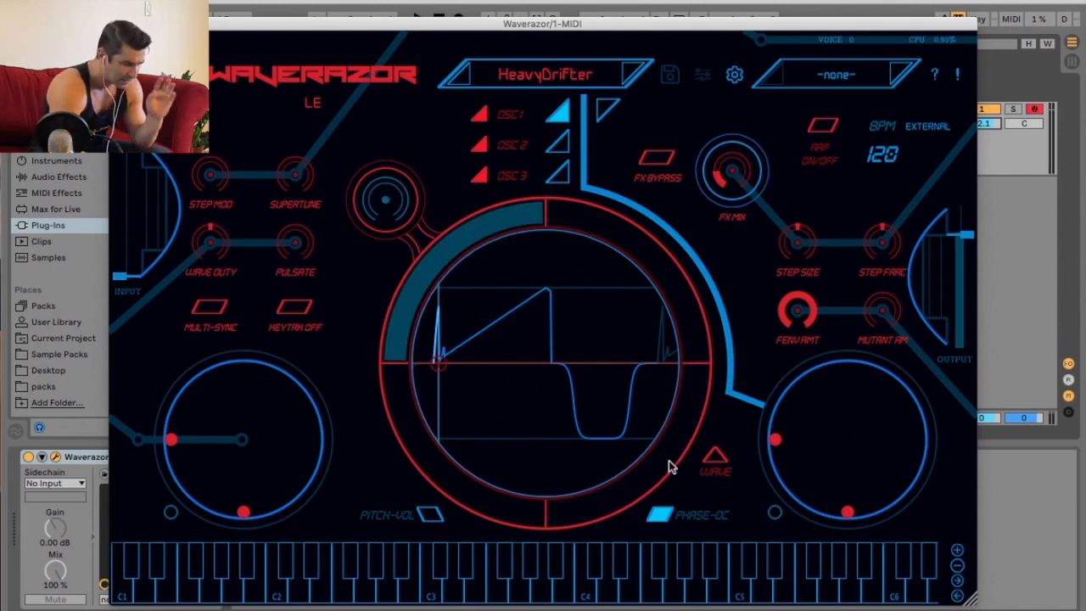
{"action": "mouse_move", "coordinate": [564, 368]}
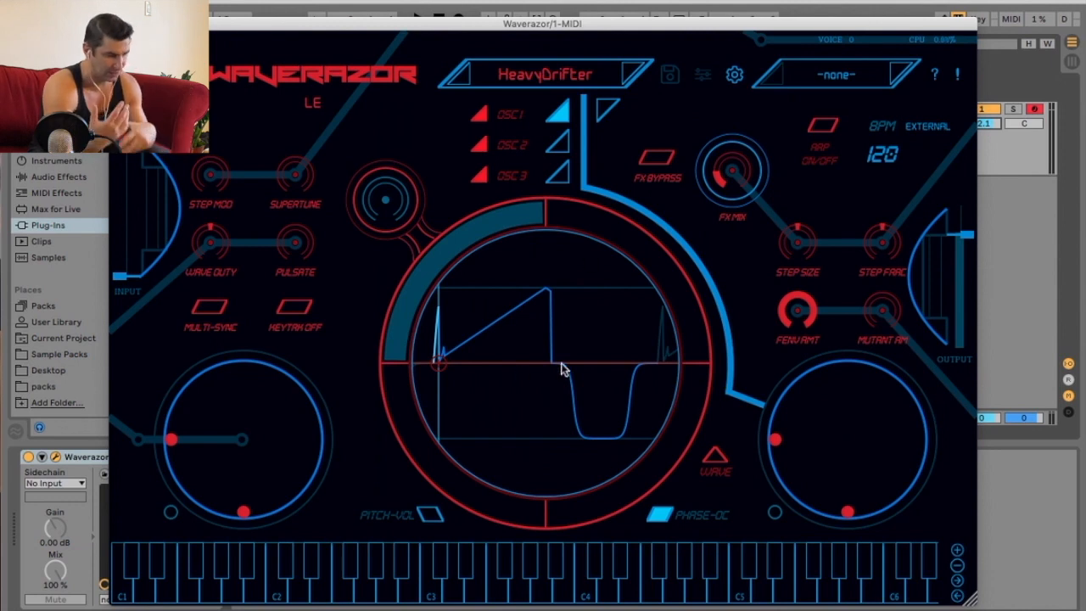